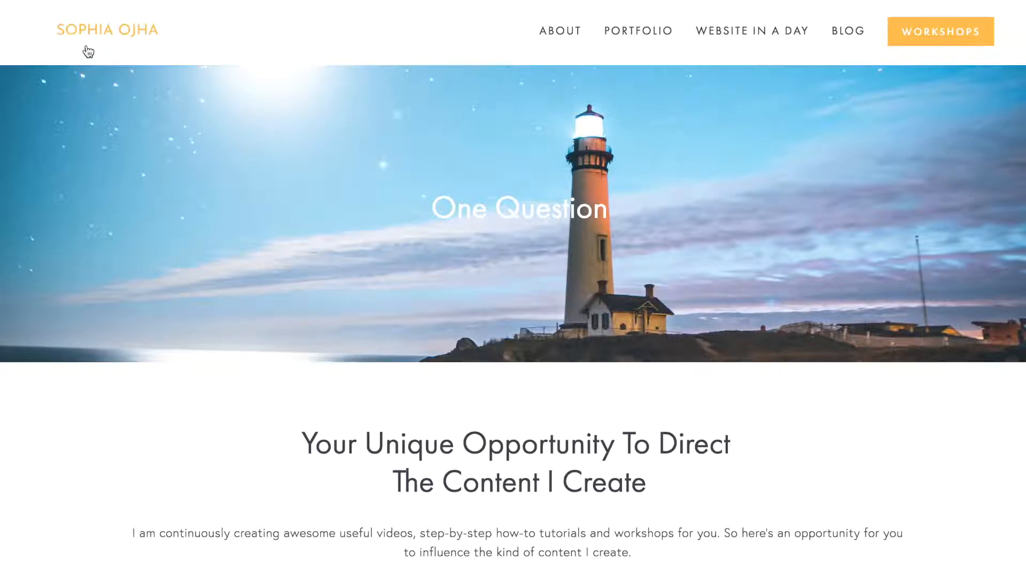
{"action": "mouse_move", "coordinate": [841, 51]}
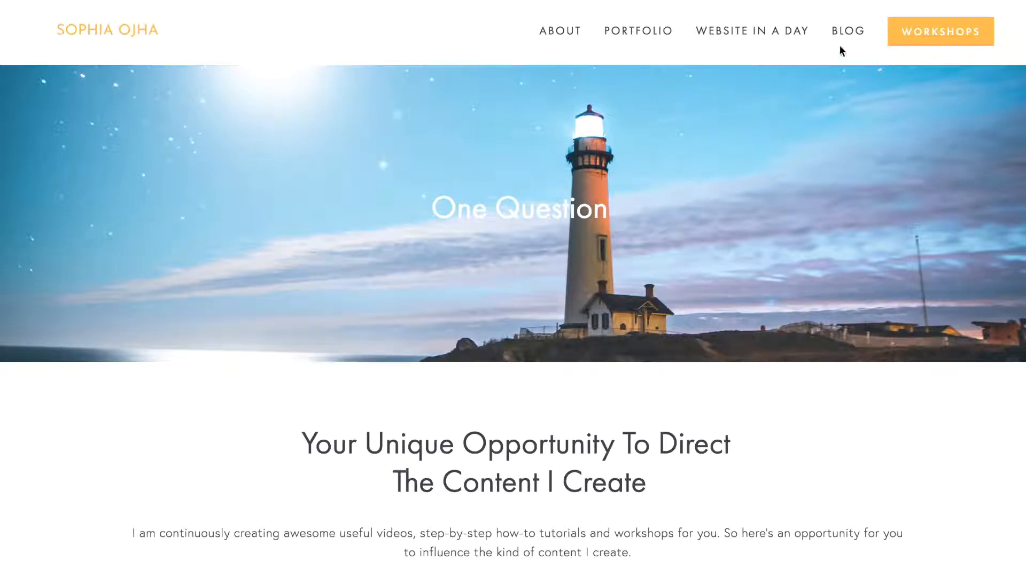
{"action": "mouse_move", "coordinate": [712, 311]}
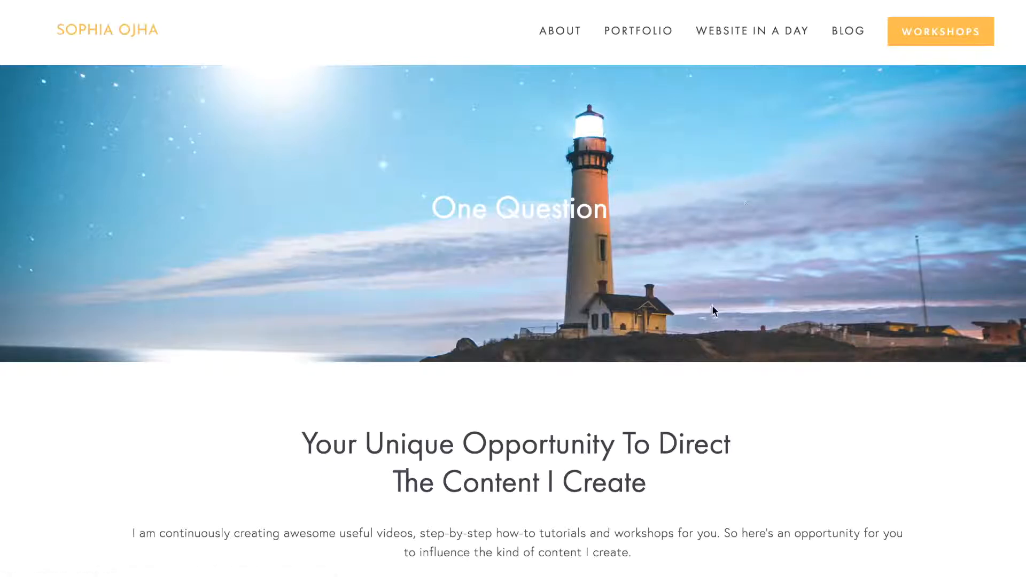
{"action": "mouse_move", "coordinate": [425, 206]}
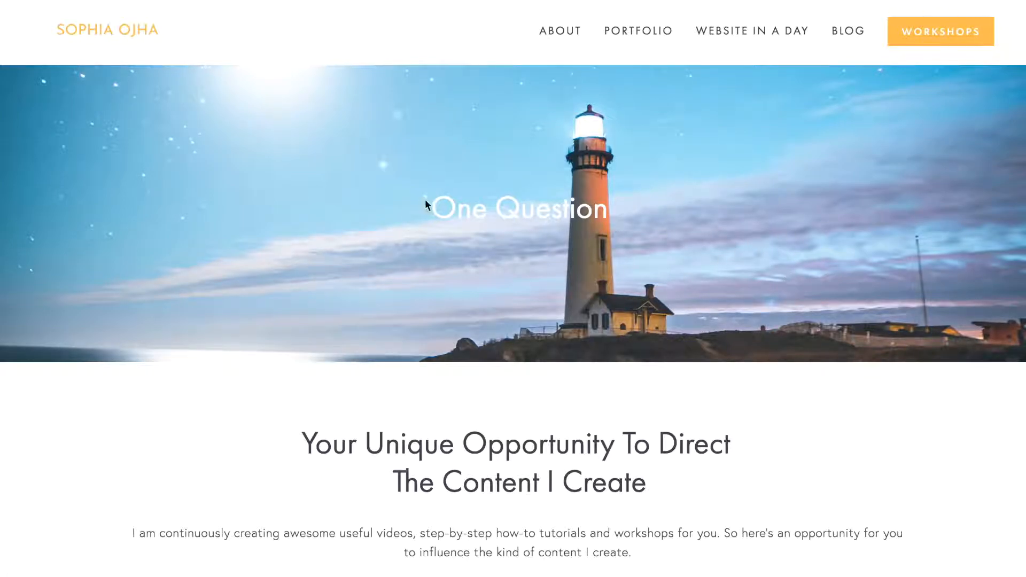
- Try the landing page's lightbox question form and close it again
{"action": "scroll", "scroll_direction": "down", "scroll_amount": 3}
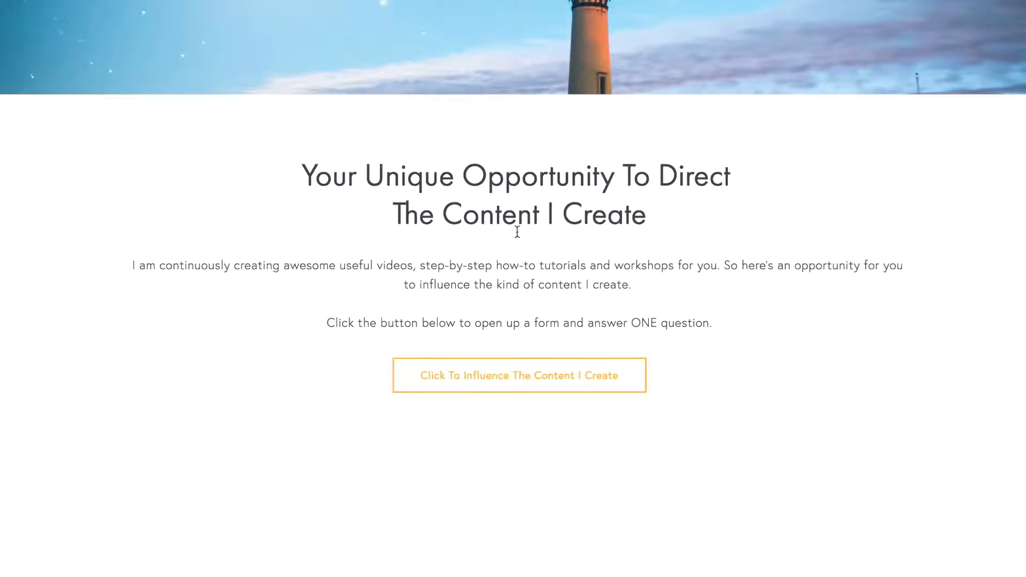
{"action": "left_click", "coordinate": [519, 375]}
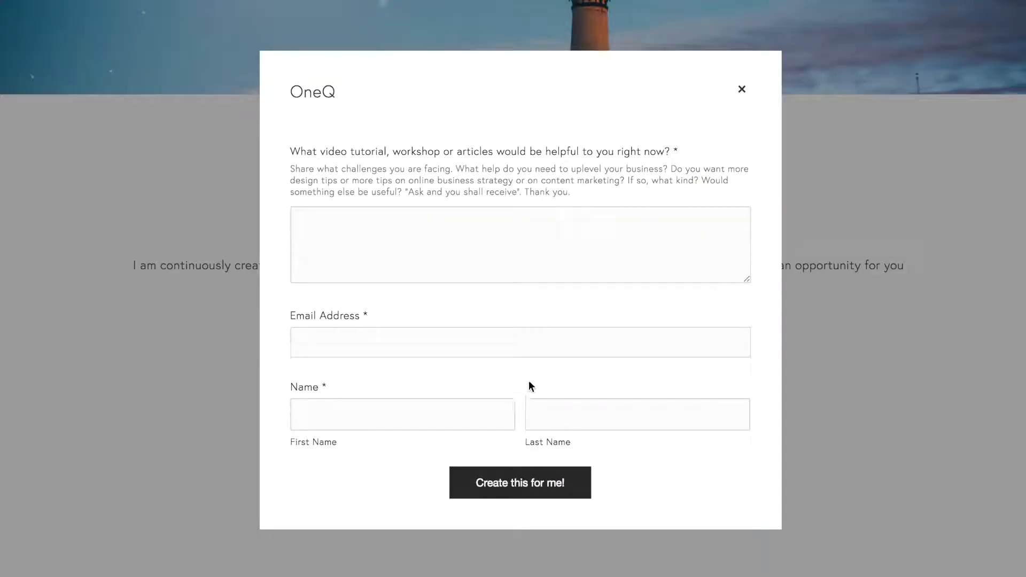
{"action": "mouse_move", "coordinate": [700, 496]}
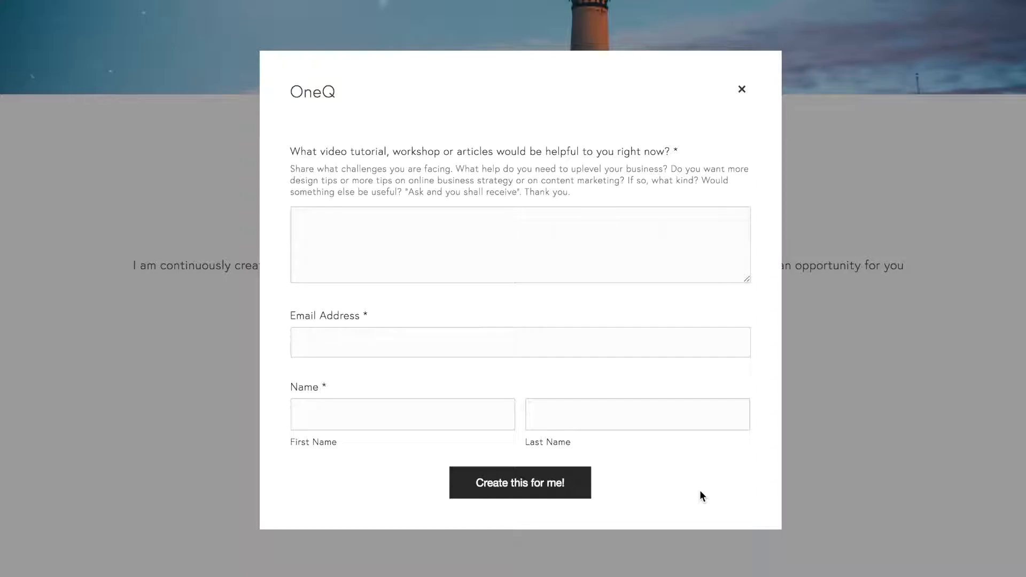
{"action": "mouse_move", "coordinate": [741, 90]}
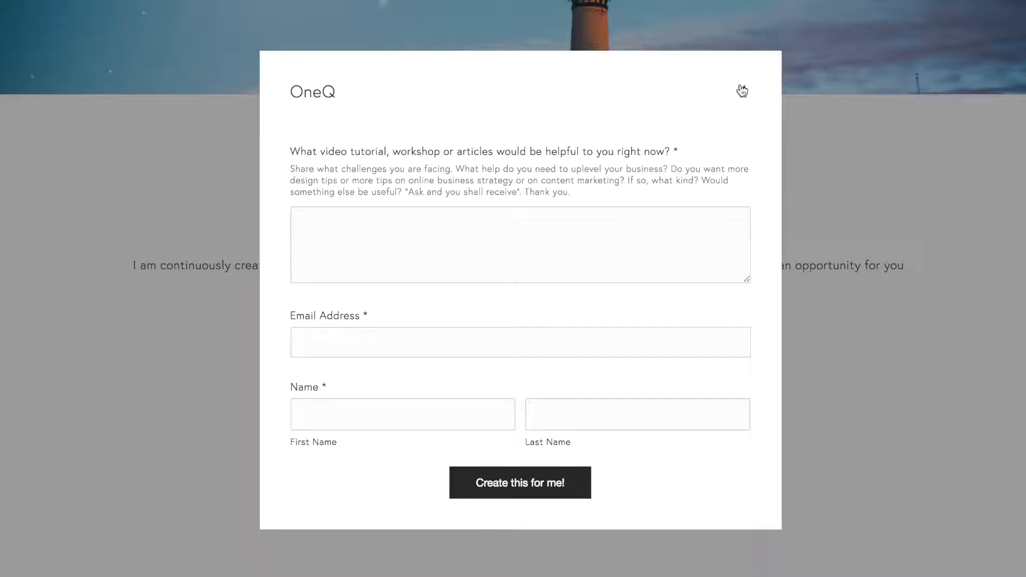
{"action": "left_click", "coordinate": [741, 90]}
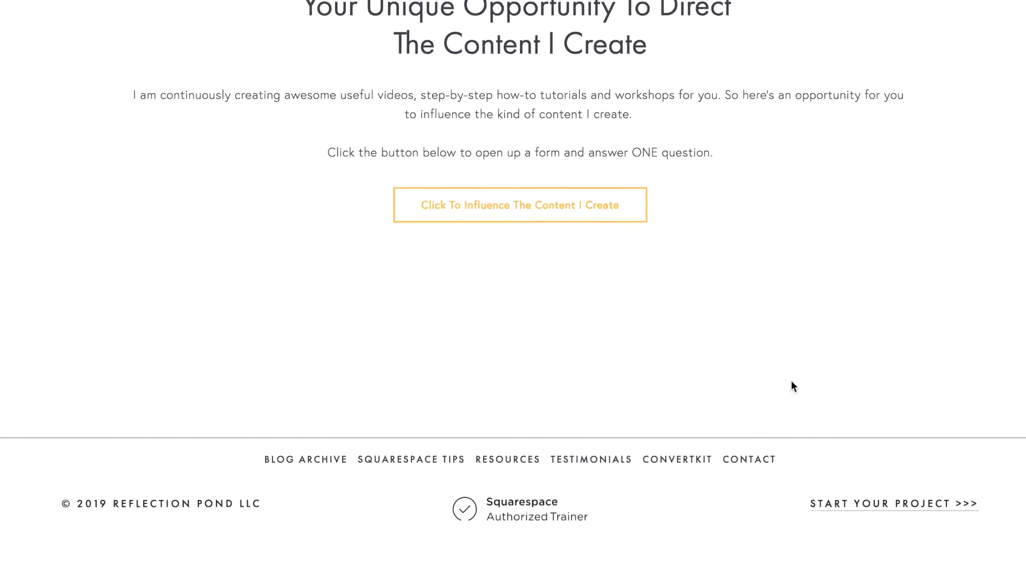
- Go to the site's blog from the top navigation
{"action": "scroll", "scroll_direction": "up", "scroll_amount": 3}
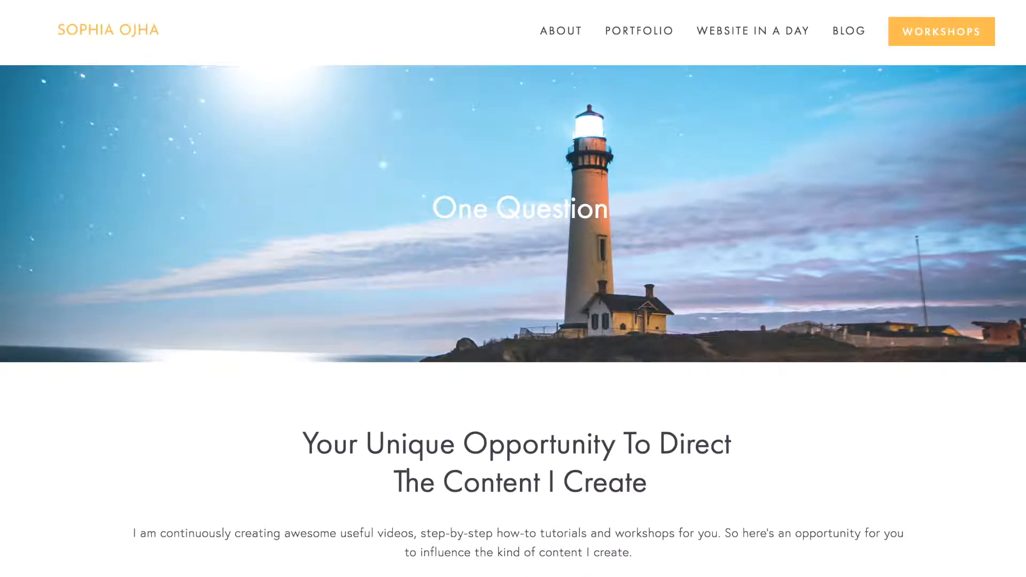
{"action": "left_click", "coordinate": [847, 30]}
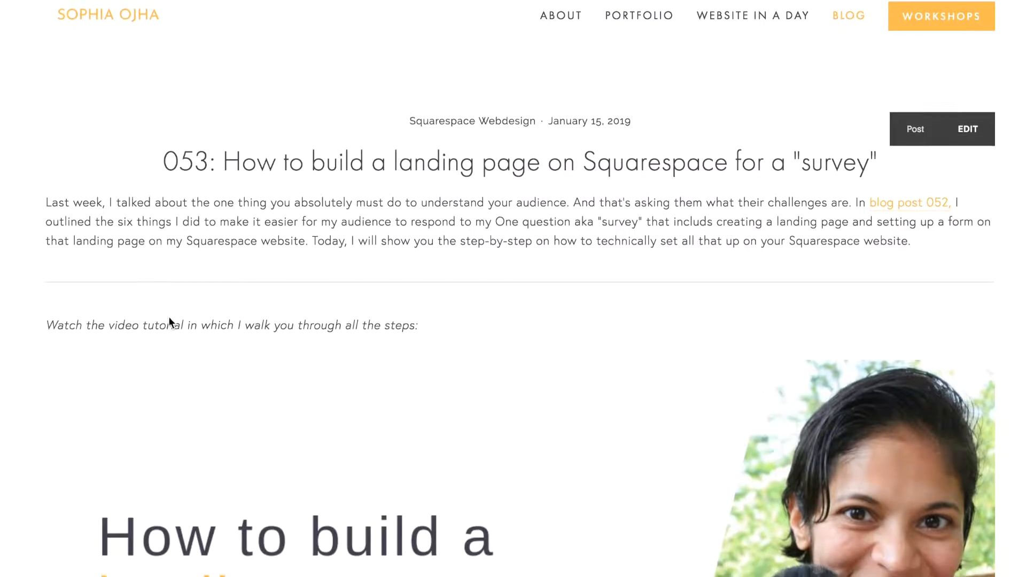
{"action": "scroll", "scroll_direction": "down", "scroll_amount": 3}
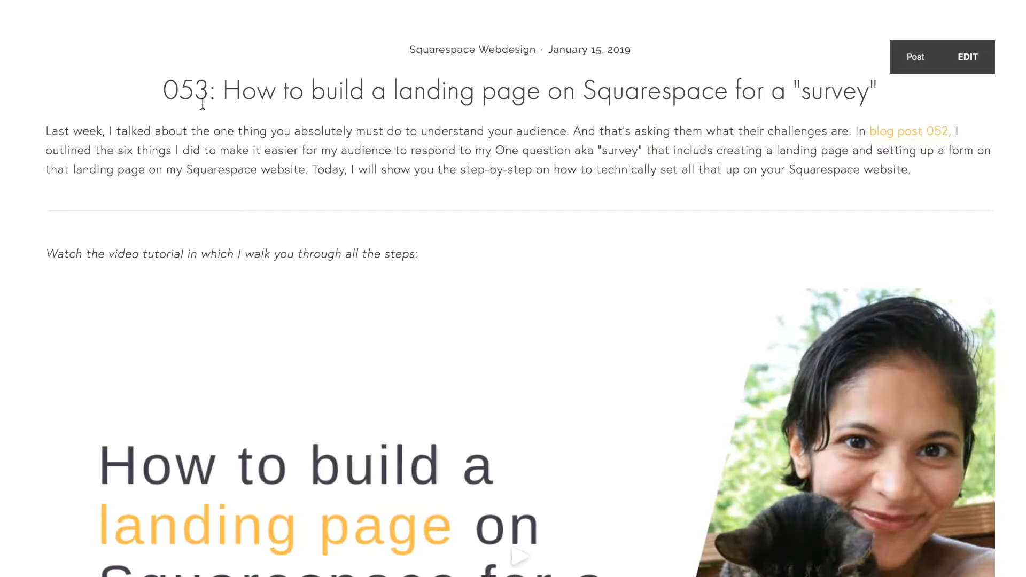
{"action": "scroll", "scroll_direction": "down", "scroll_amount": 3}
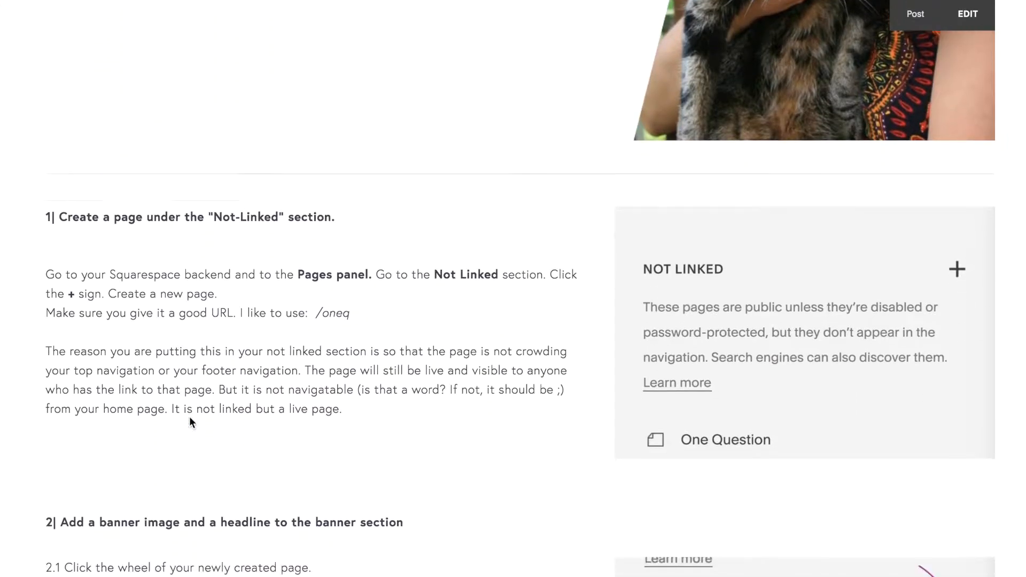
{"action": "scroll", "scroll_direction": "down", "scroll_amount": 3}
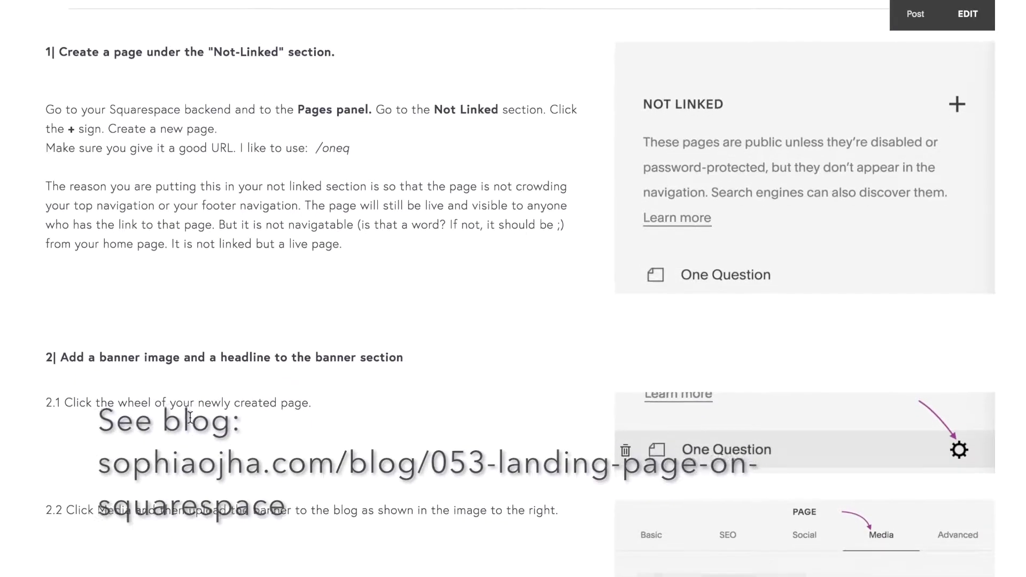
{"action": "scroll", "scroll_direction": "down", "scroll_amount": 3}
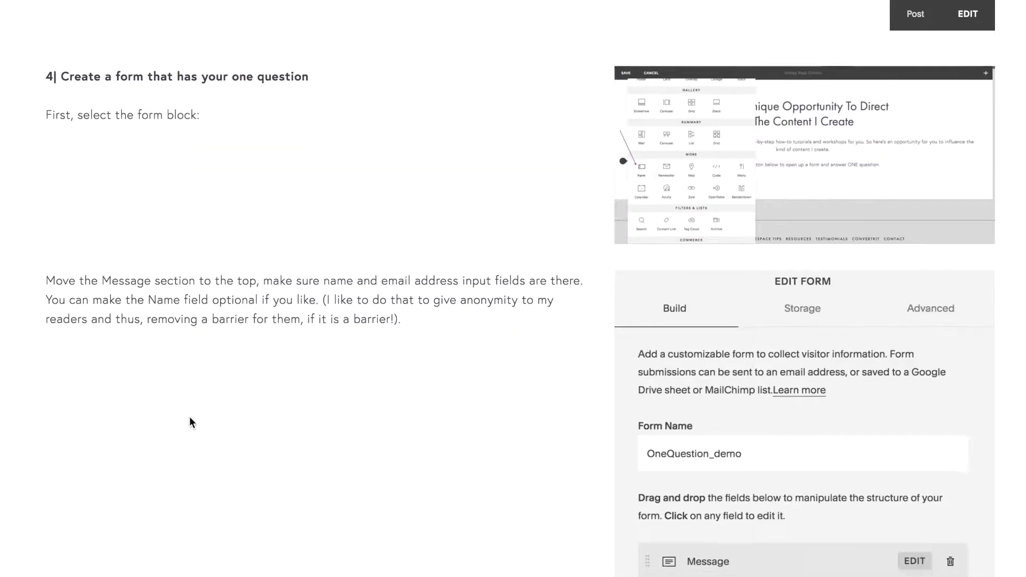
{"action": "scroll", "scroll_direction": "down", "scroll_amount": 3}
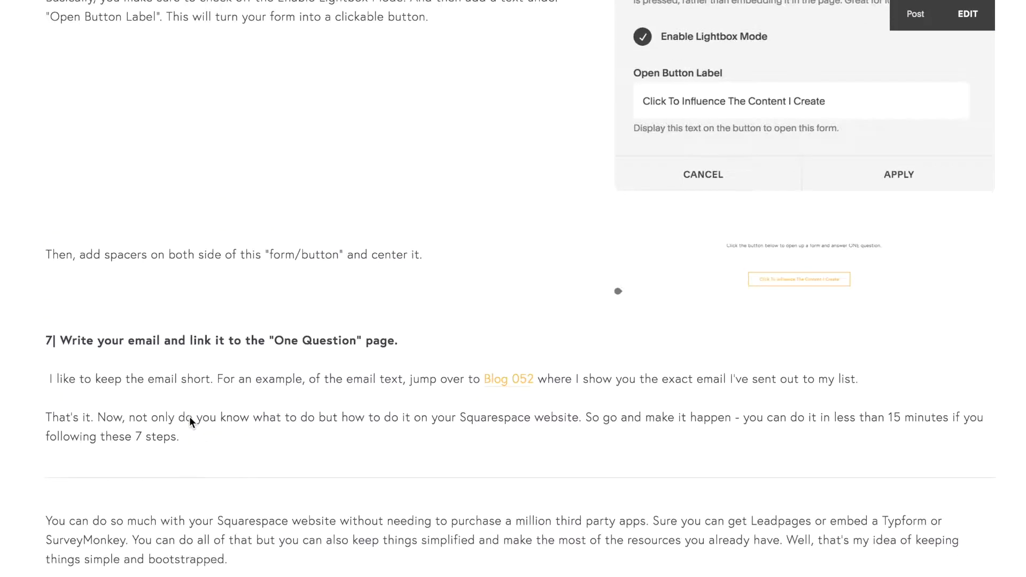
{"action": "scroll", "scroll_direction": "down", "scroll_amount": 3}
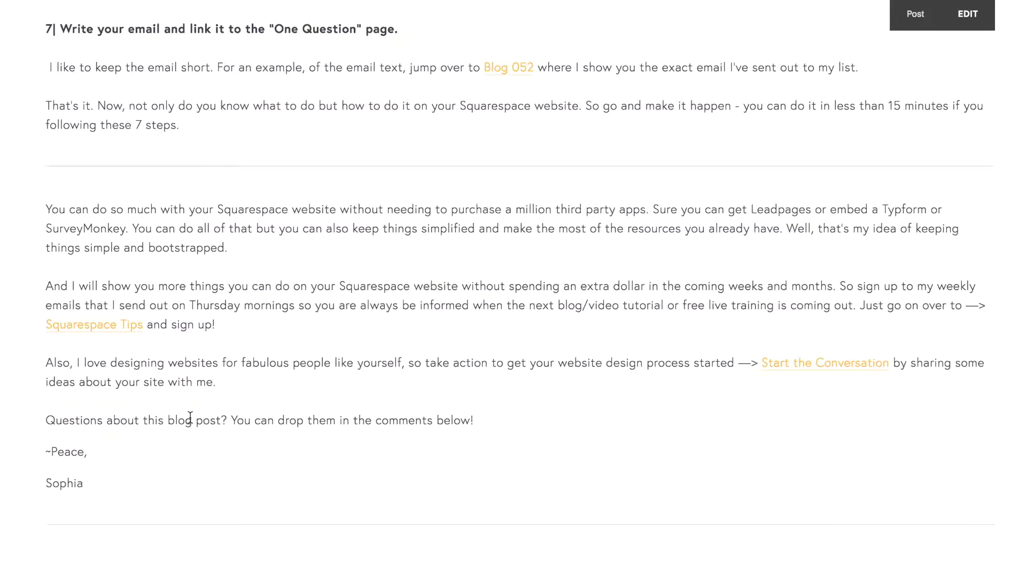
{"action": "scroll", "scroll_direction": "up", "scroll_amount": 3}
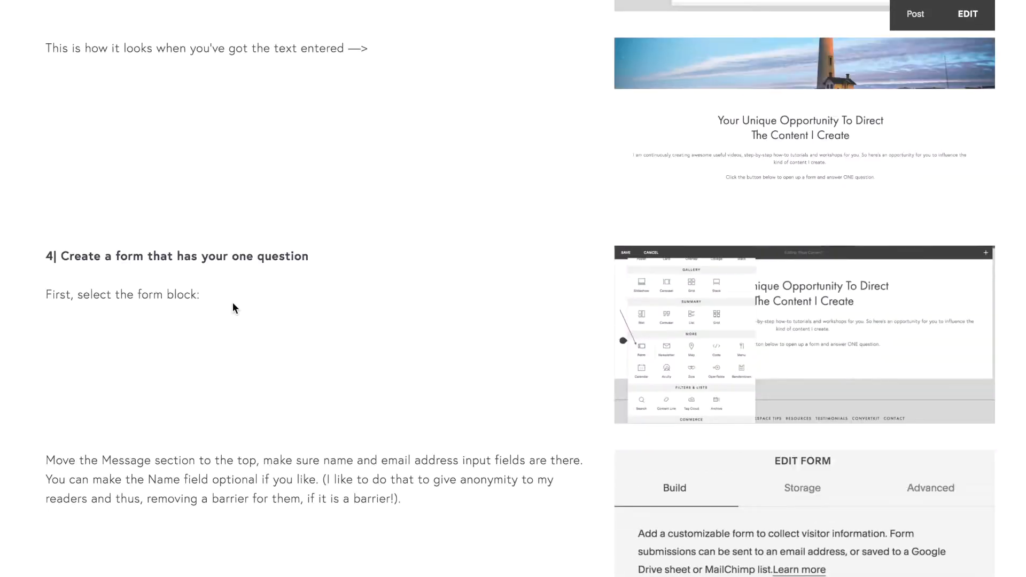
{"action": "scroll", "scroll_direction": "up", "scroll_amount": 3}
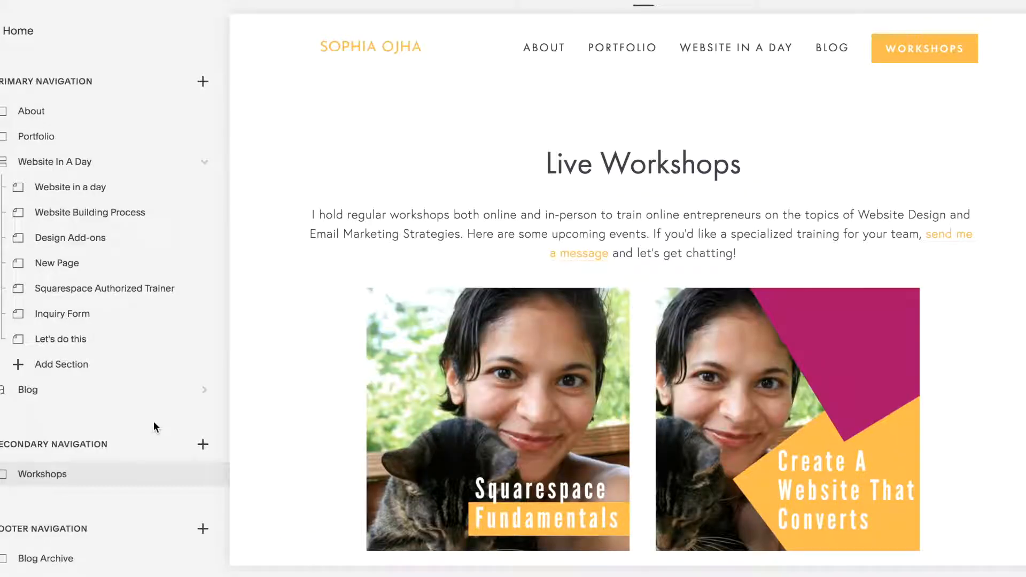
- Add a new standard page under the Not Linked section
{"action": "scroll", "scroll_direction": "down", "scroll_amount": 3}
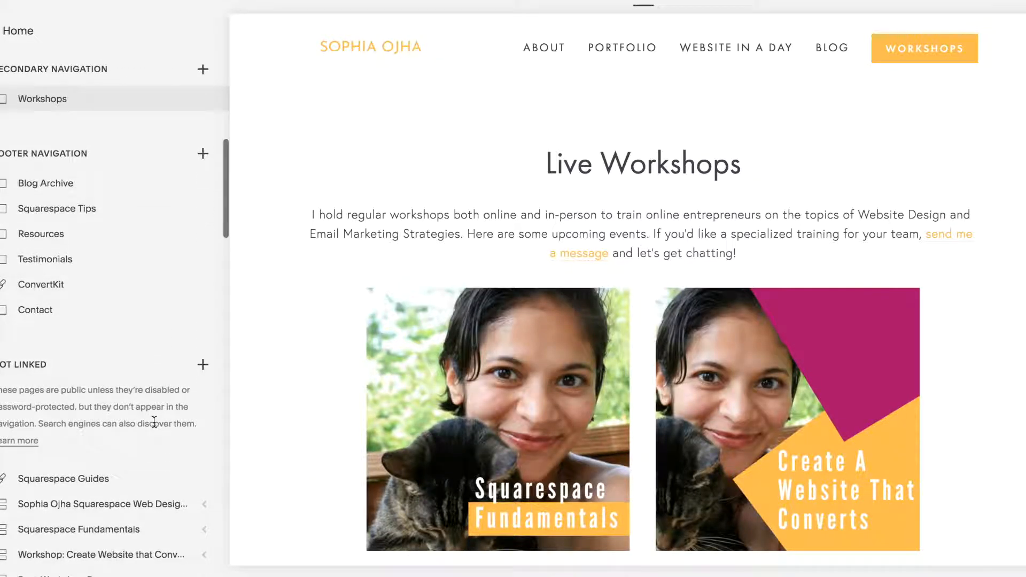
{"action": "scroll", "scroll_direction": "down", "scroll_amount": 3}
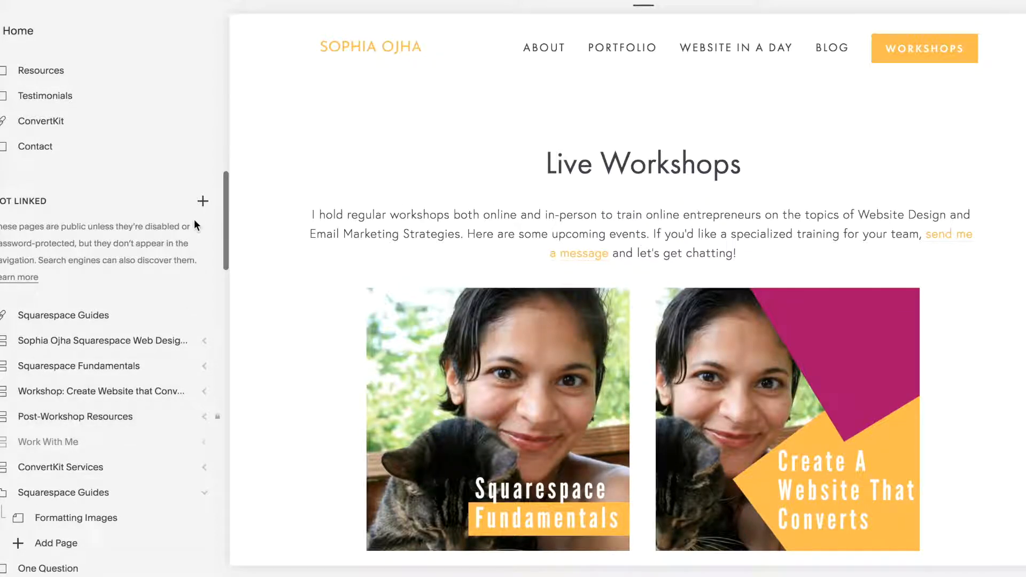
{"action": "left_click", "coordinate": [202, 202]}
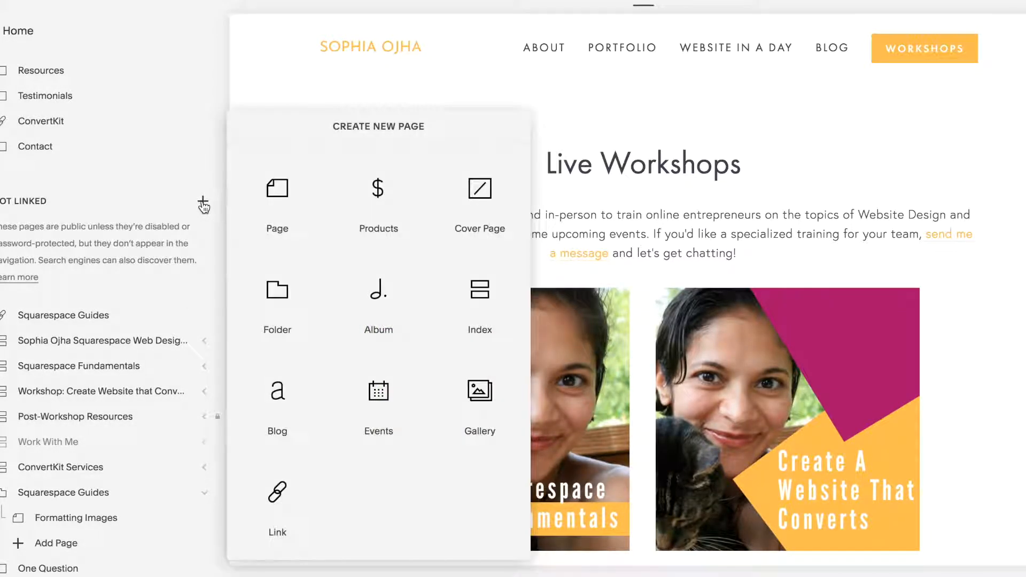
{"action": "left_click", "coordinate": [277, 188]}
{"action": "type", "text": "On"}
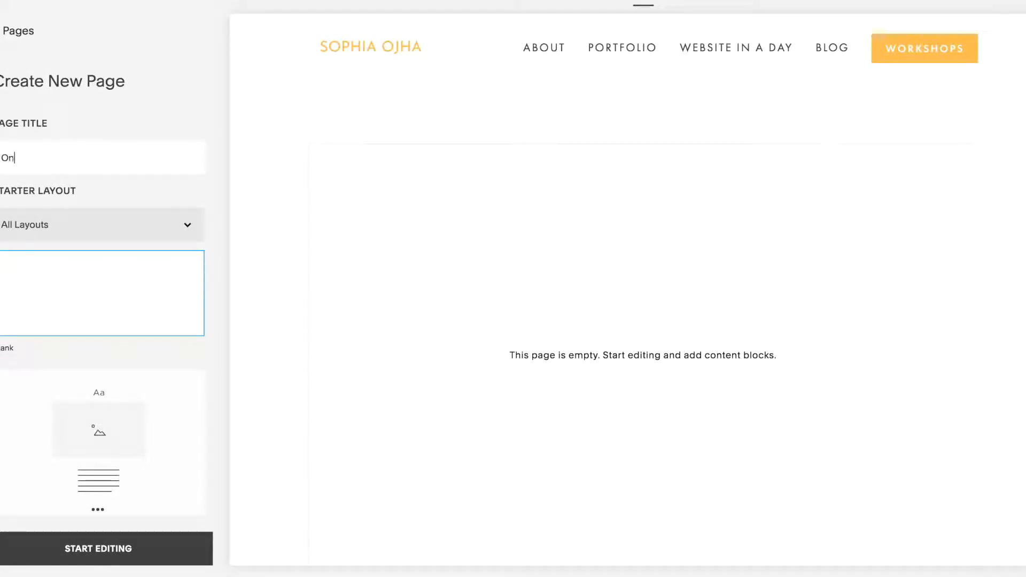
- Title the page OneQ-demo with the Blank layout and start editing it
{"action": "type", "text": "eQ-"}
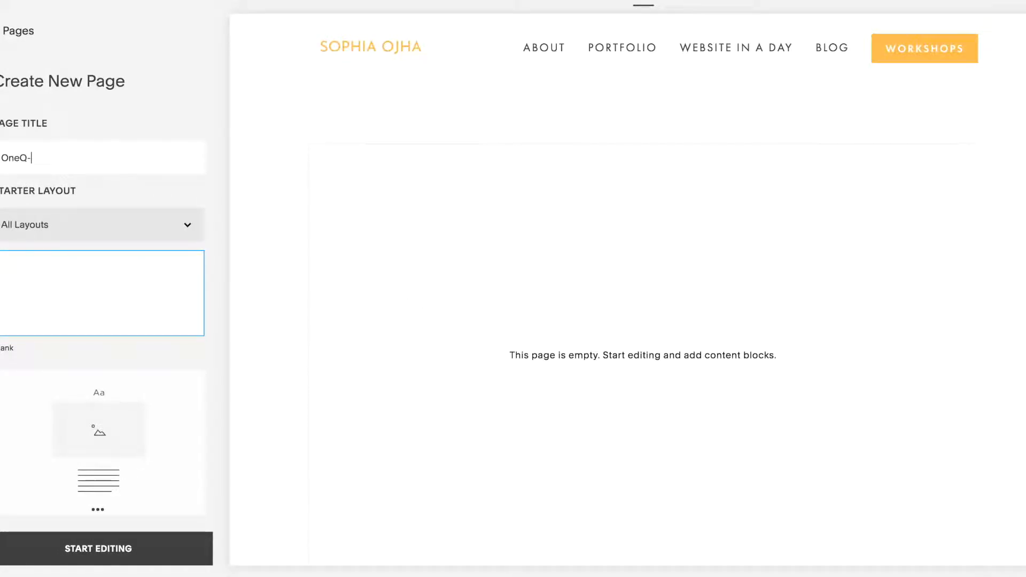
{"action": "type", "text": "demo"}
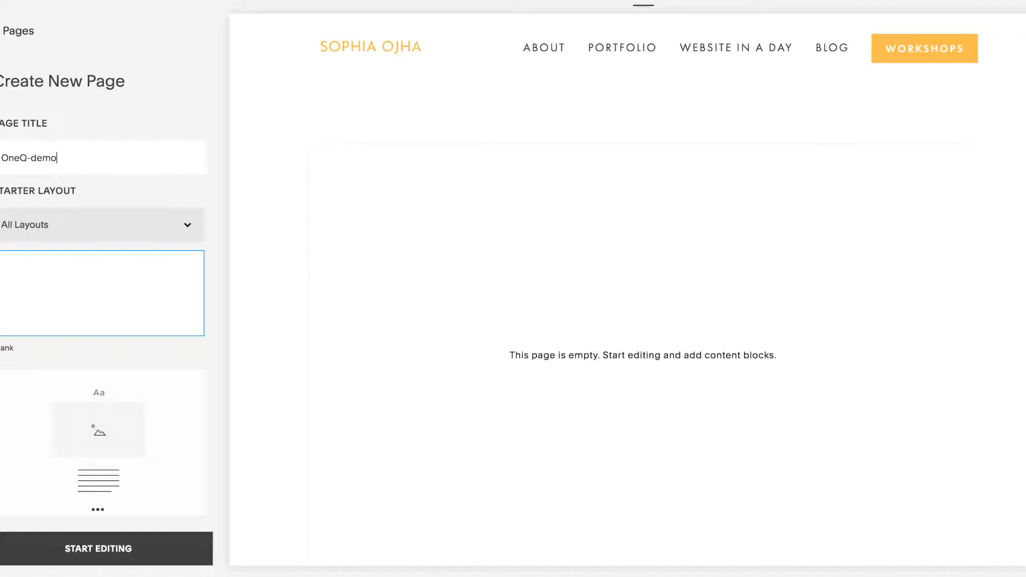
{"action": "mouse_move", "coordinate": [84, 303]}
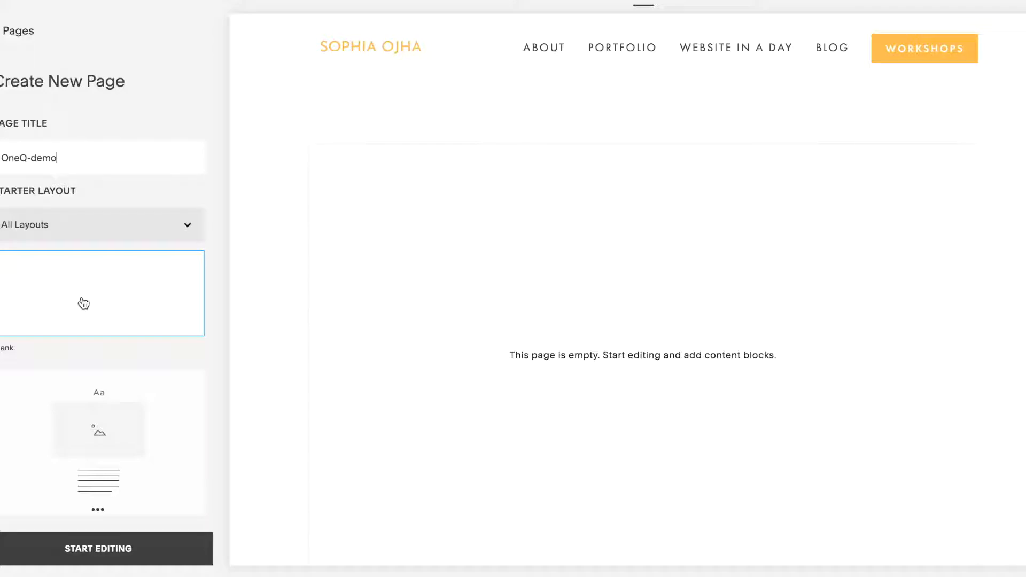
{"action": "mouse_move", "coordinate": [73, 555]}
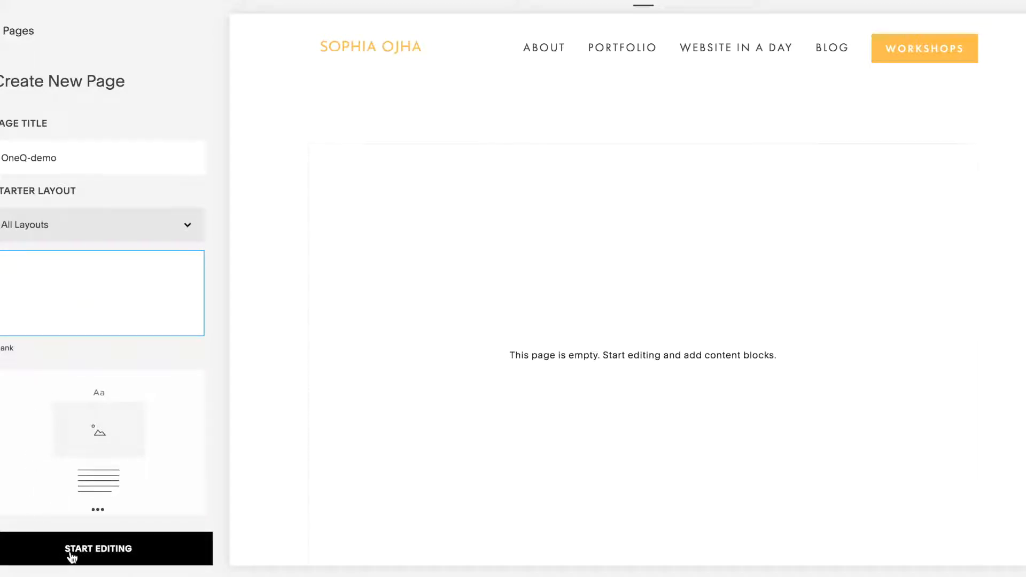
{"action": "left_click", "coordinate": [99, 548]}
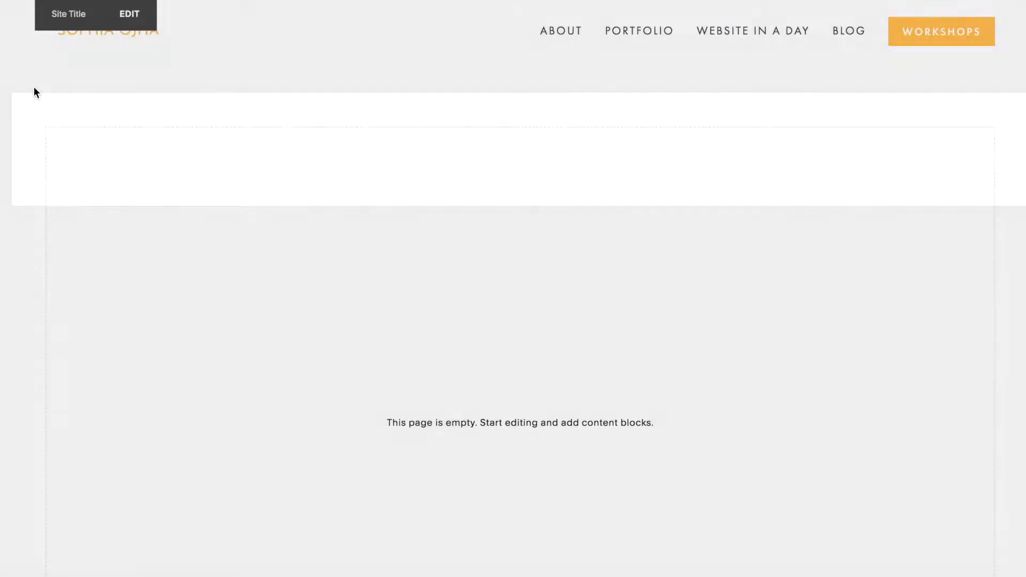
- Return to the pages list and reopen the OneQ-demo page's settings for title and slug oneqdemo
{"action": "left_click", "coordinate": [129, 14]}
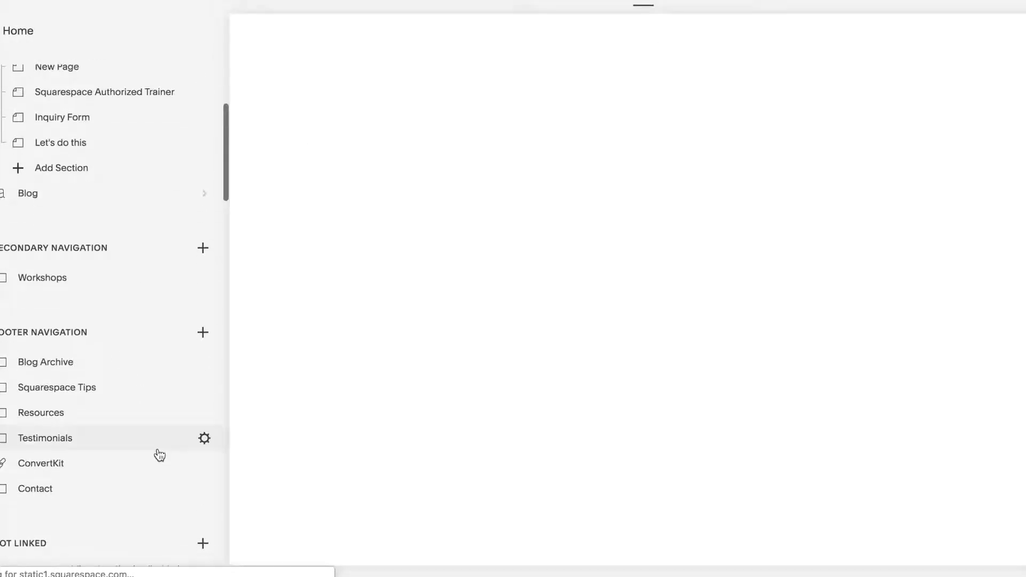
{"action": "scroll", "scroll_direction": "down", "scroll_amount": 3}
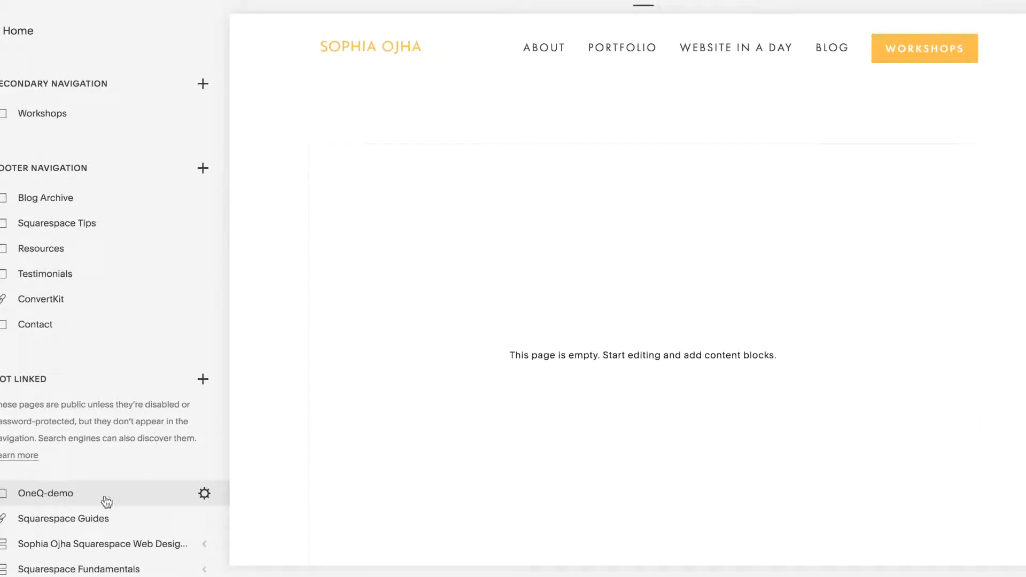
{"action": "left_click", "coordinate": [204, 493]}
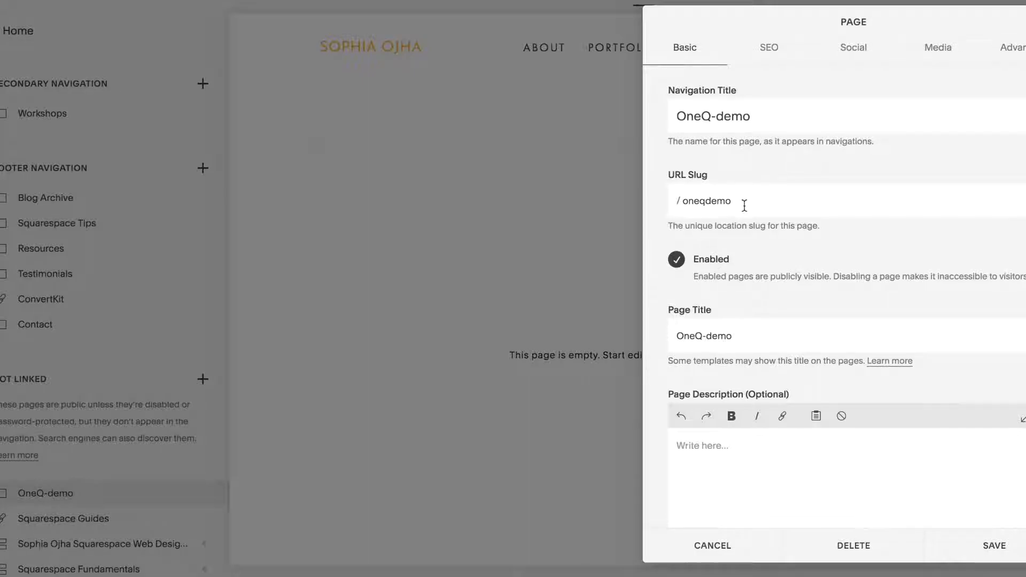
{"action": "mouse_move", "coordinate": [743, 332]}
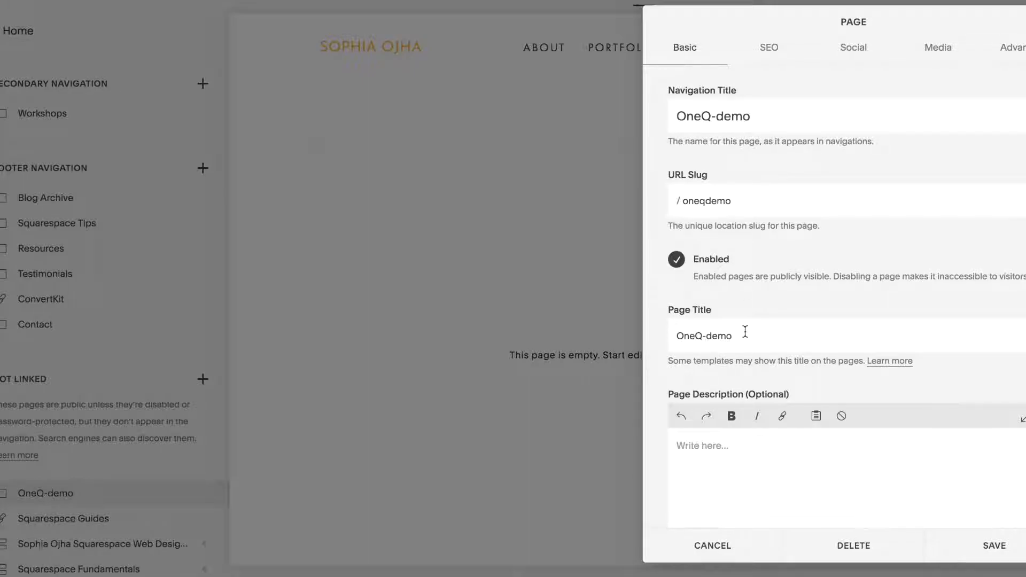
{"action": "mouse_move", "coordinate": [941, 63]}
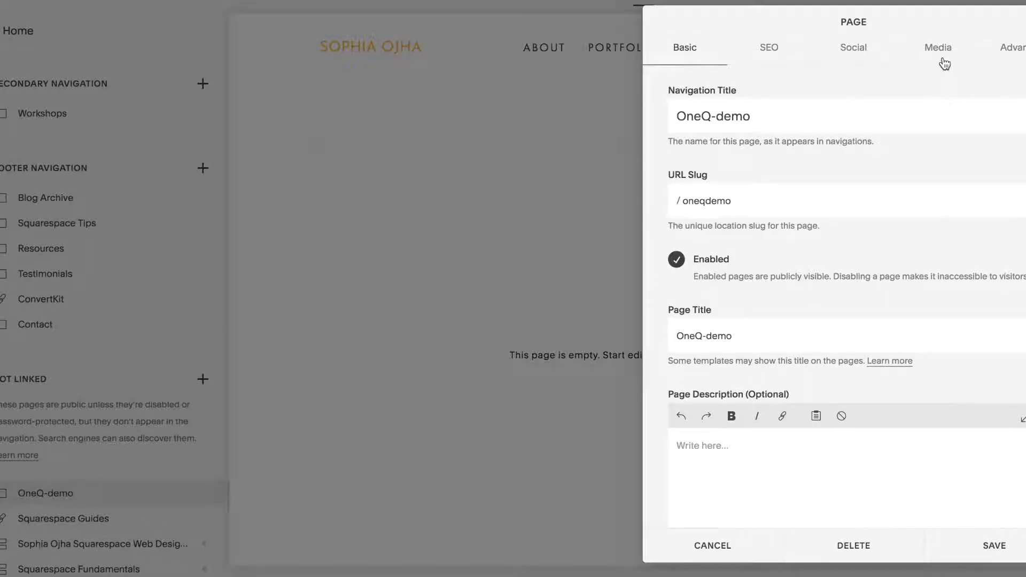
- Upload the lighthouse photo from the Demo folder as the banner image and save
{"action": "left_click", "coordinate": [937, 47]}
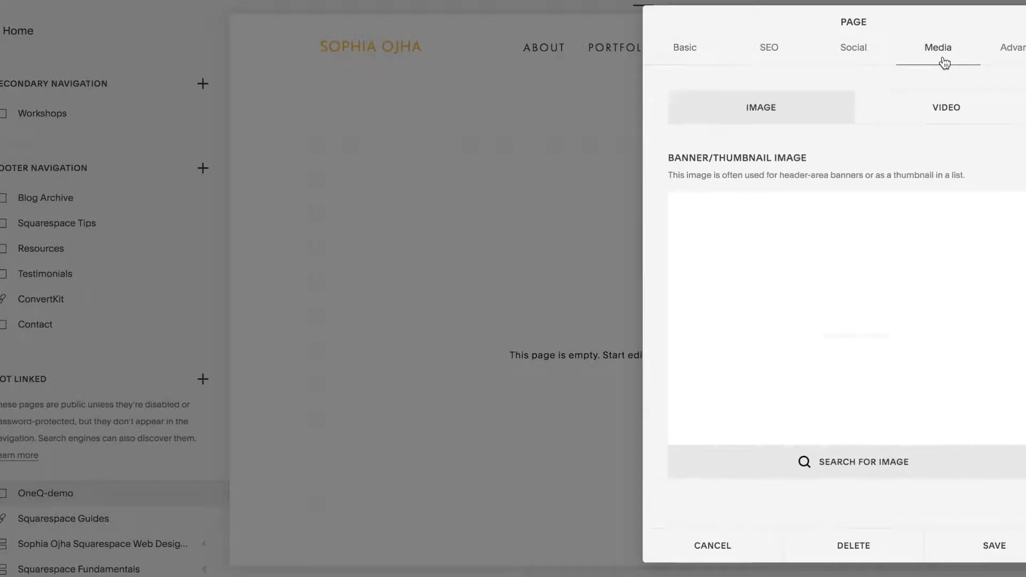
{"action": "mouse_move", "coordinate": [852, 312]}
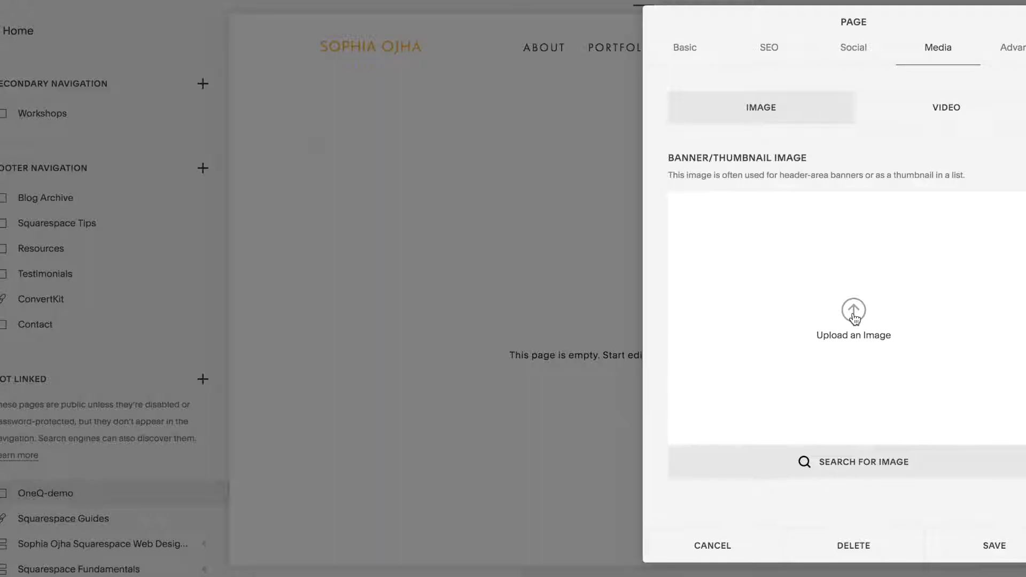
{"action": "left_click", "coordinate": [852, 320]}
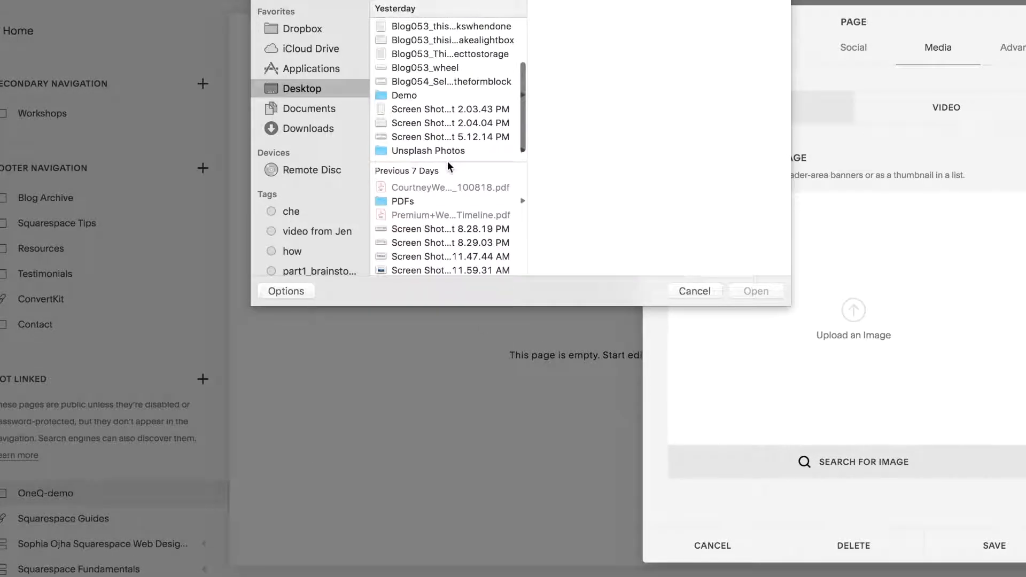
{"action": "left_click", "coordinate": [404, 95]}
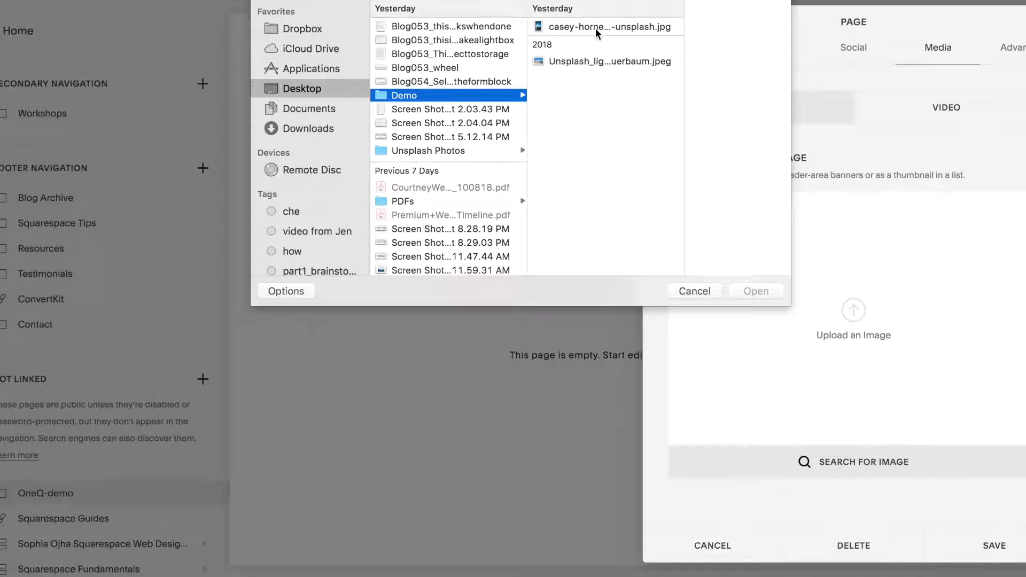
{"action": "left_click", "coordinate": [693, 291]}
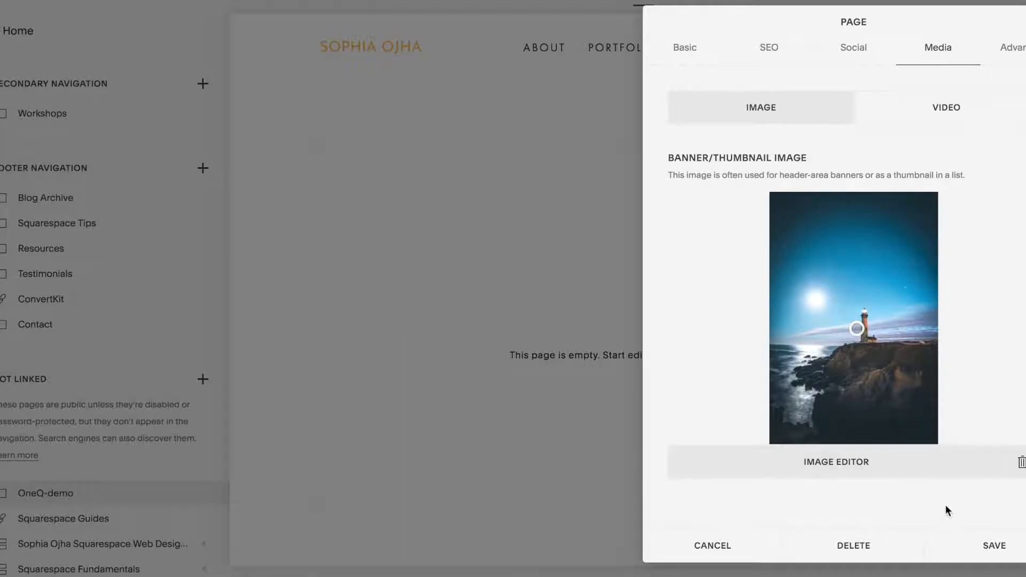
{"action": "left_click", "coordinate": [993, 545]}
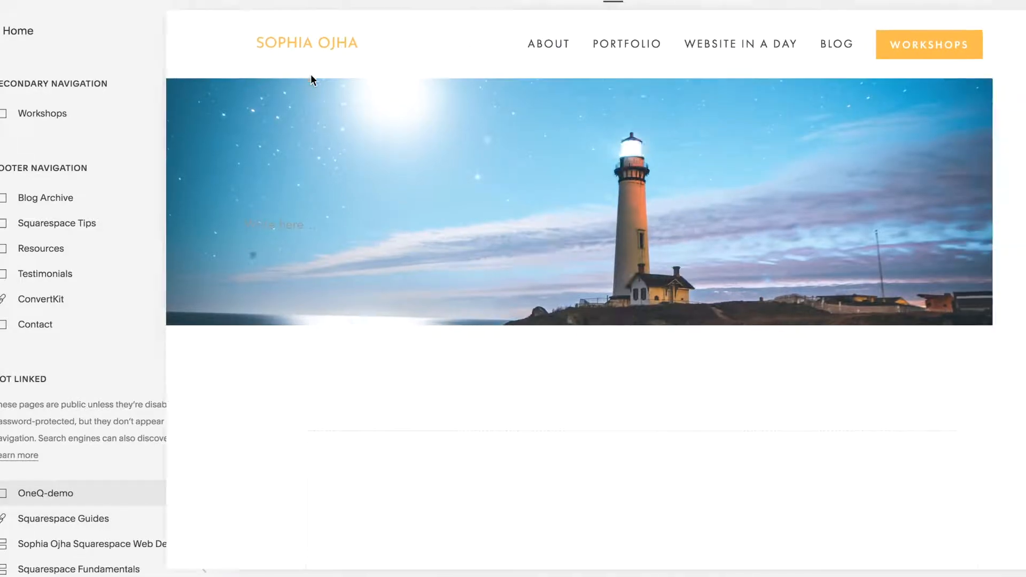
- Enter 'One Question' as the banner text
{"action": "left_click", "coordinate": [278, 224]}
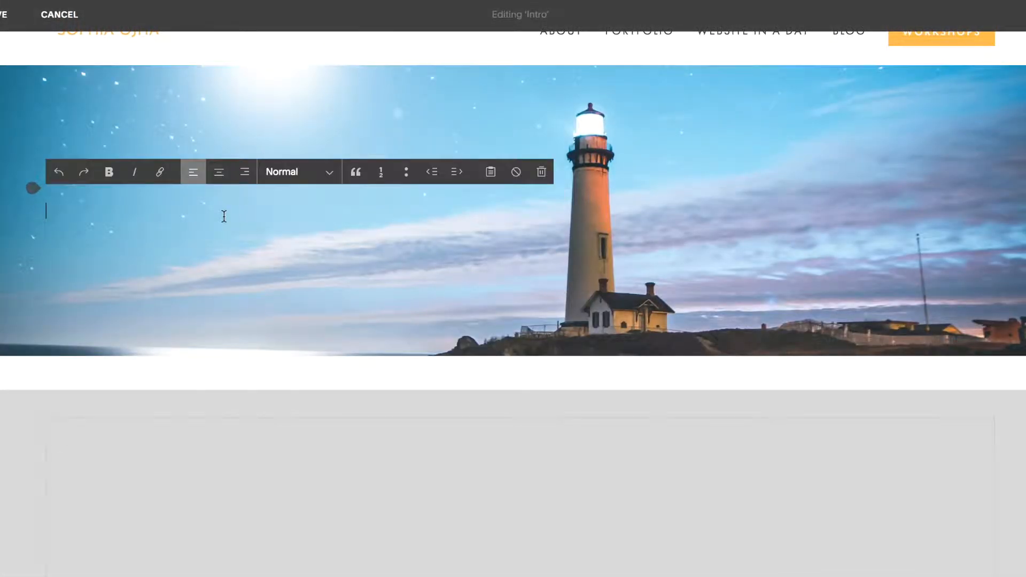
{"action": "type", "text": "One Que"}
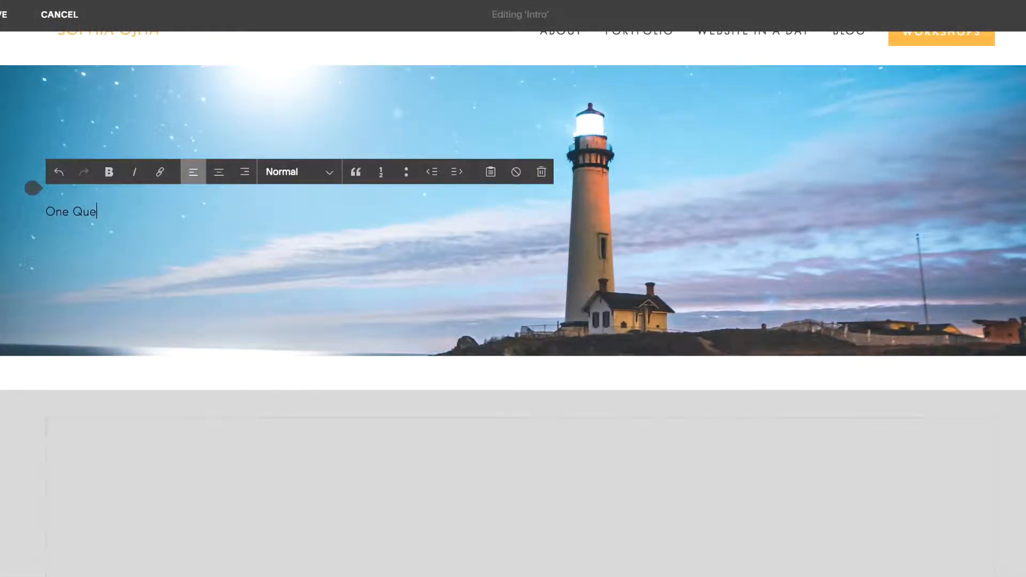
{"action": "type", "text": "stion"}
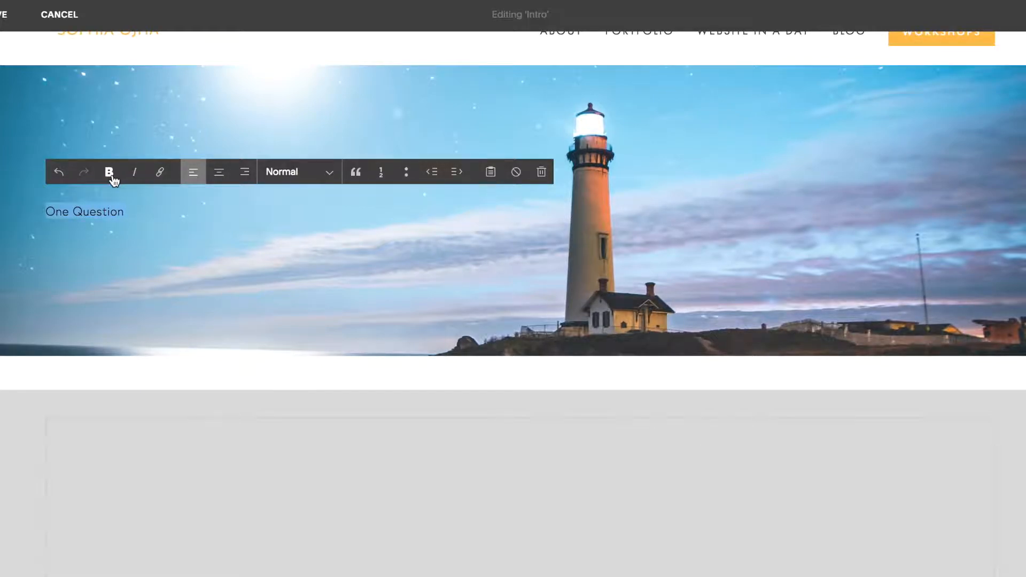
- Make 'One Question' a bold, centred Heading 1 and save the banner
{"action": "left_click", "coordinate": [109, 171]}
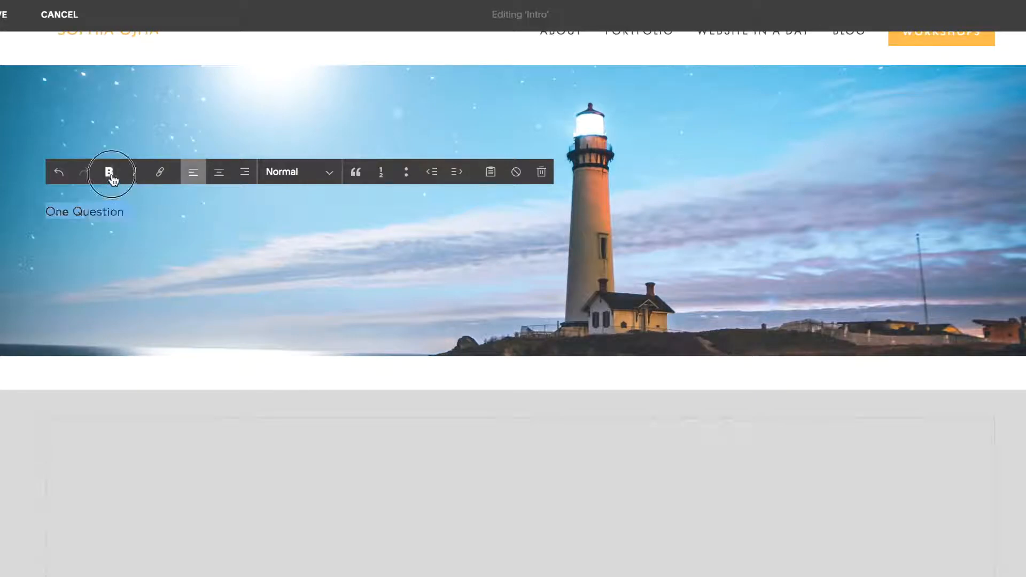
{"action": "left_click", "coordinate": [298, 171]}
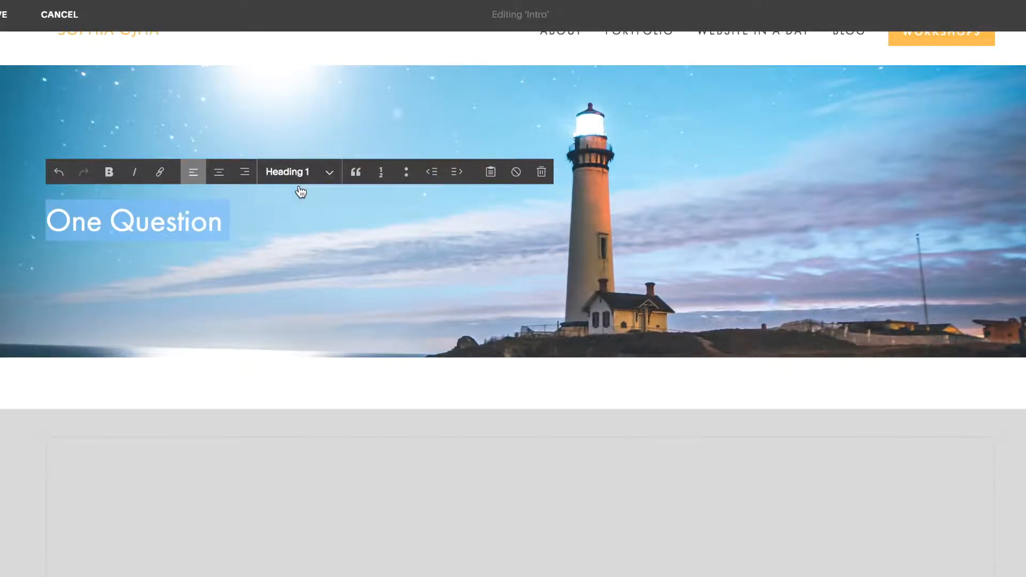
{"action": "left_click", "coordinate": [218, 171]}
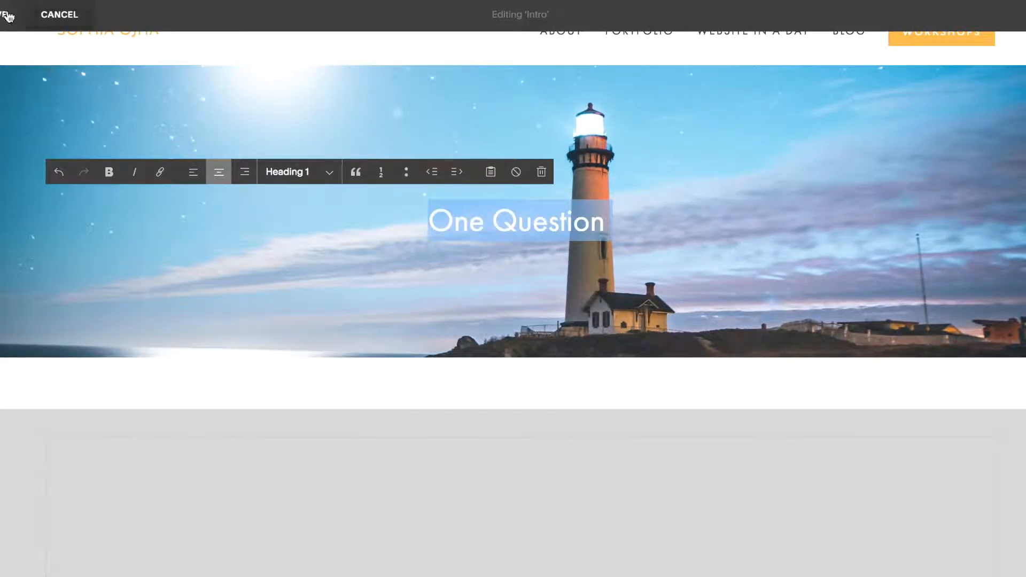
{"action": "left_click", "coordinate": [57, 14]}
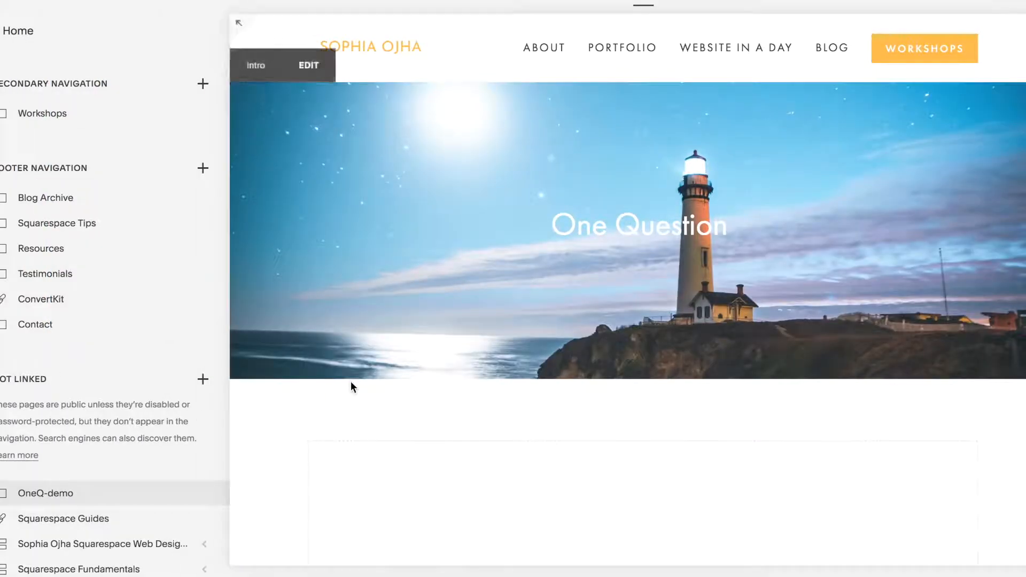
- Edit the page content and enter the two intro lines in a text block
{"action": "scroll", "scroll_direction": "down", "scroll_amount": 3}
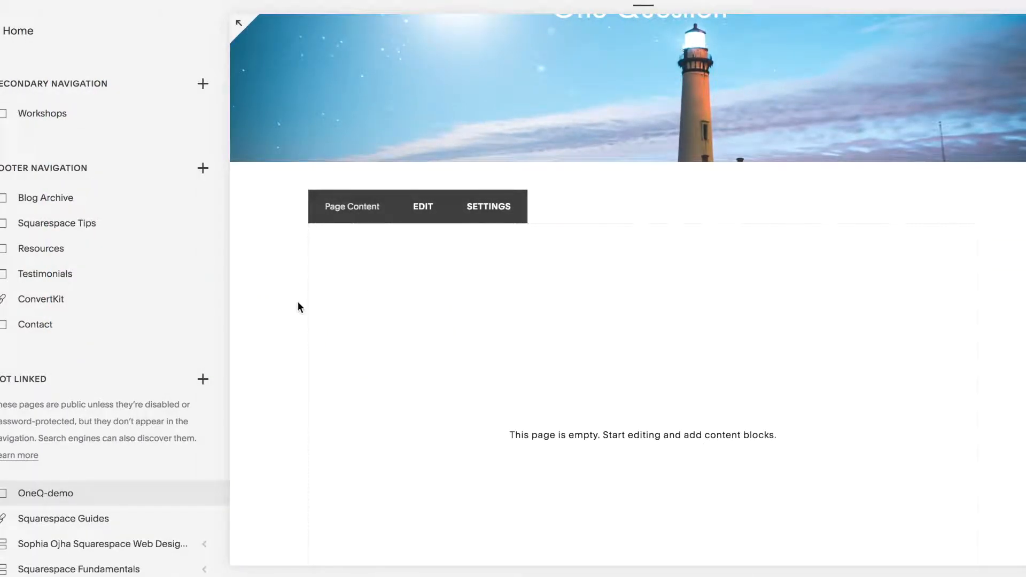
{"action": "scroll", "scroll_direction": "up", "scroll_amount": 3}
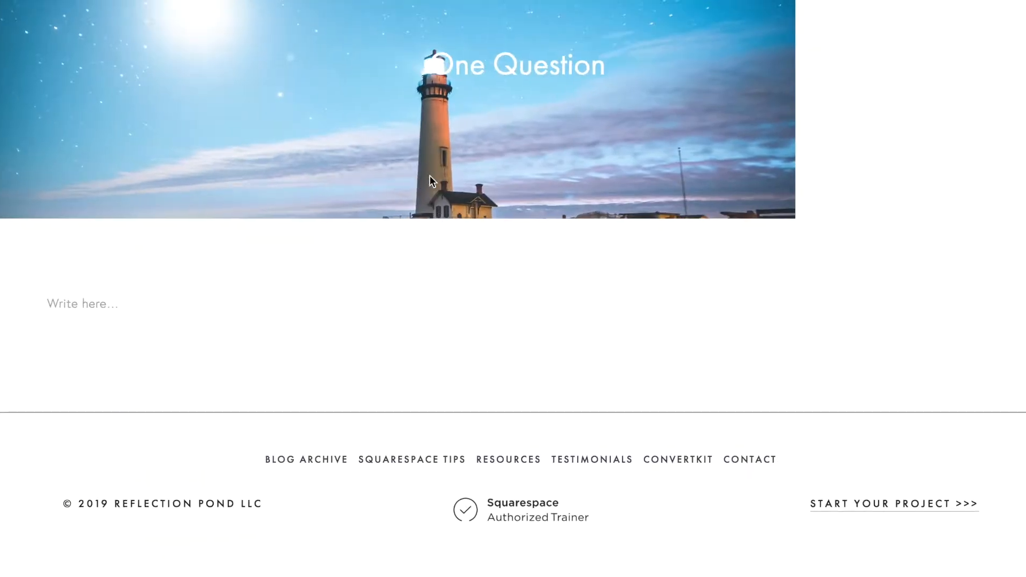
{"action": "left_click", "coordinate": [82, 302]}
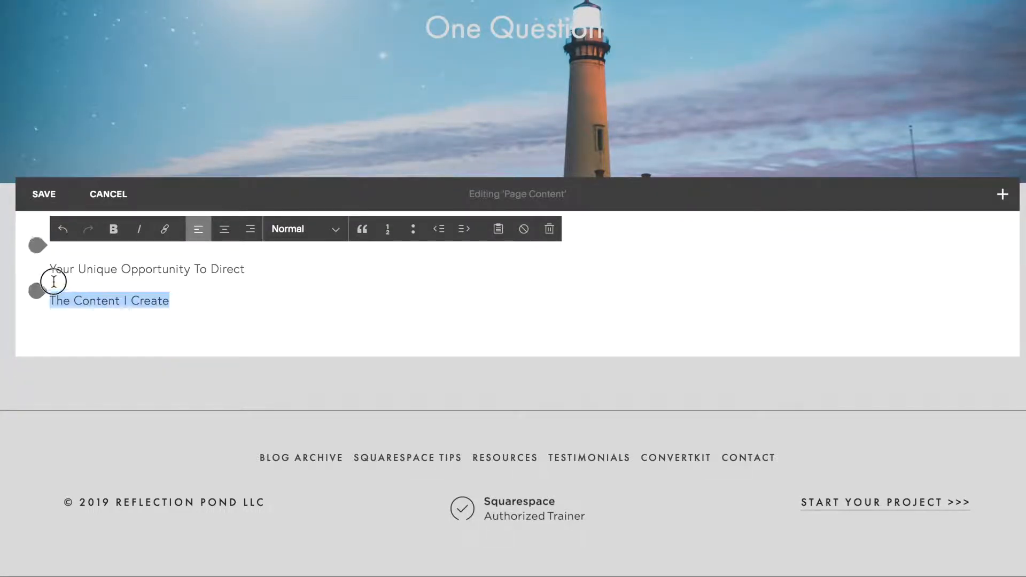
{"action": "left_click", "coordinate": [305, 229]}
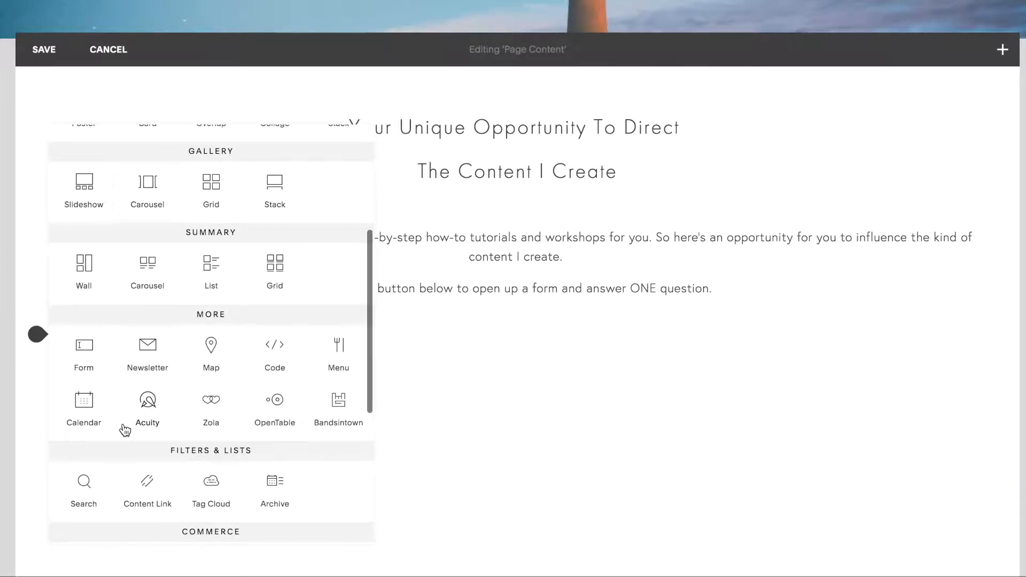
- Add a form block named OneQuestion_demo and remove a default field
{"action": "left_click", "coordinate": [83, 354]}
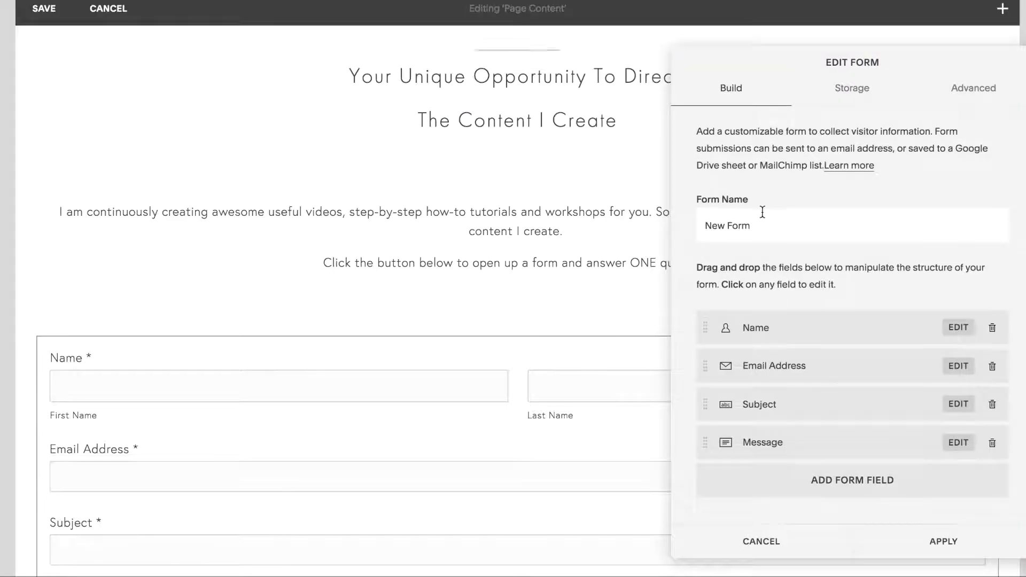
{"action": "type", "text": "One"}
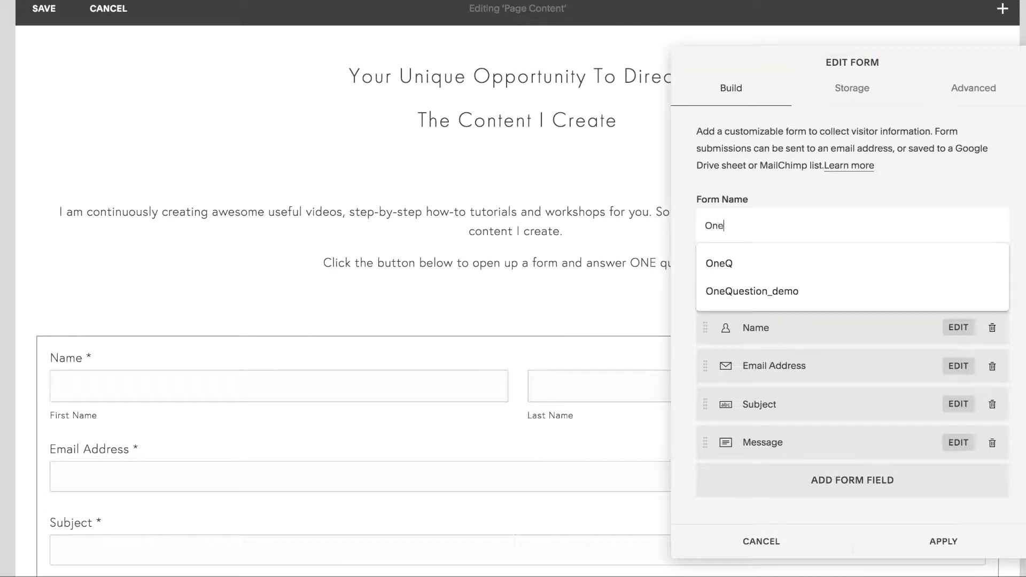
{"action": "left_click", "coordinate": [751, 290]}
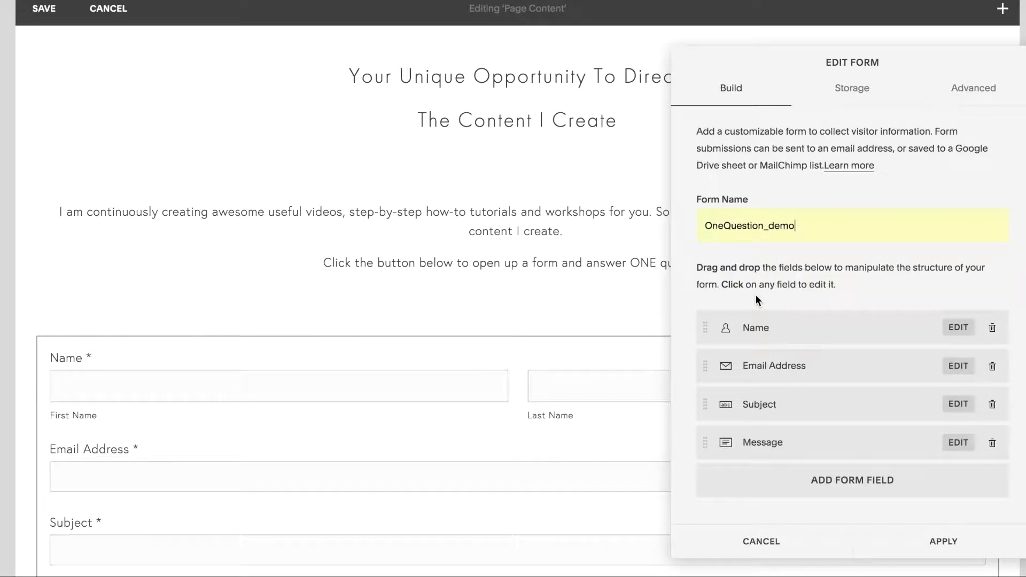
{"action": "mouse_move", "coordinate": [822, 395]}
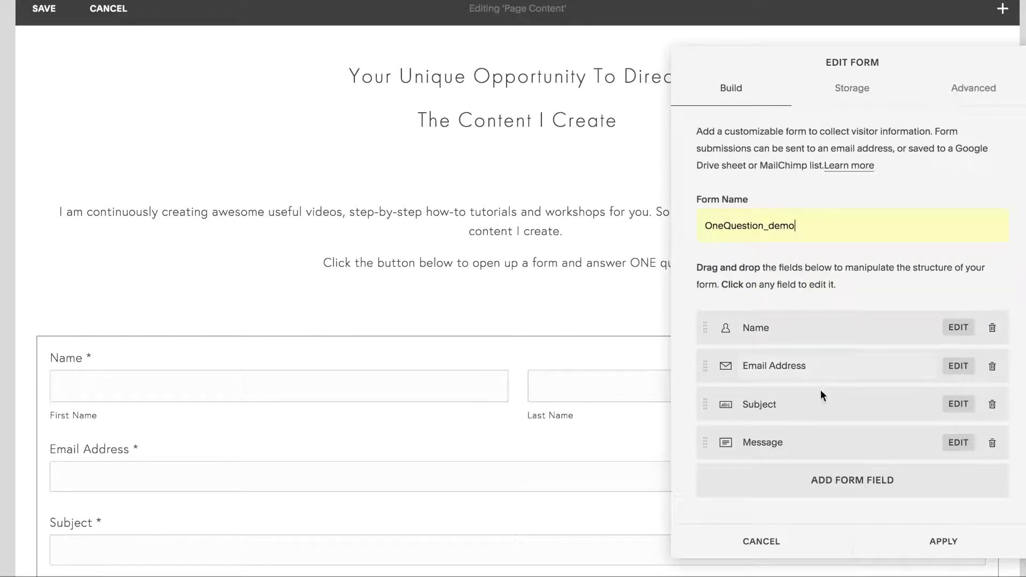
{"action": "left_click", "coordinate": [991, 366]}
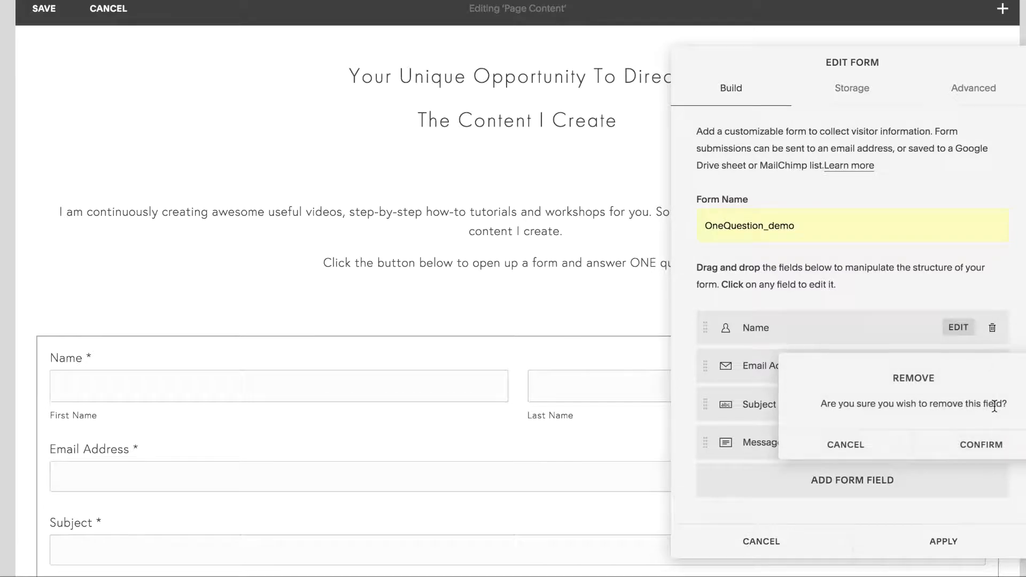
{"action": "left_click", "coordinate": [981, 445]}
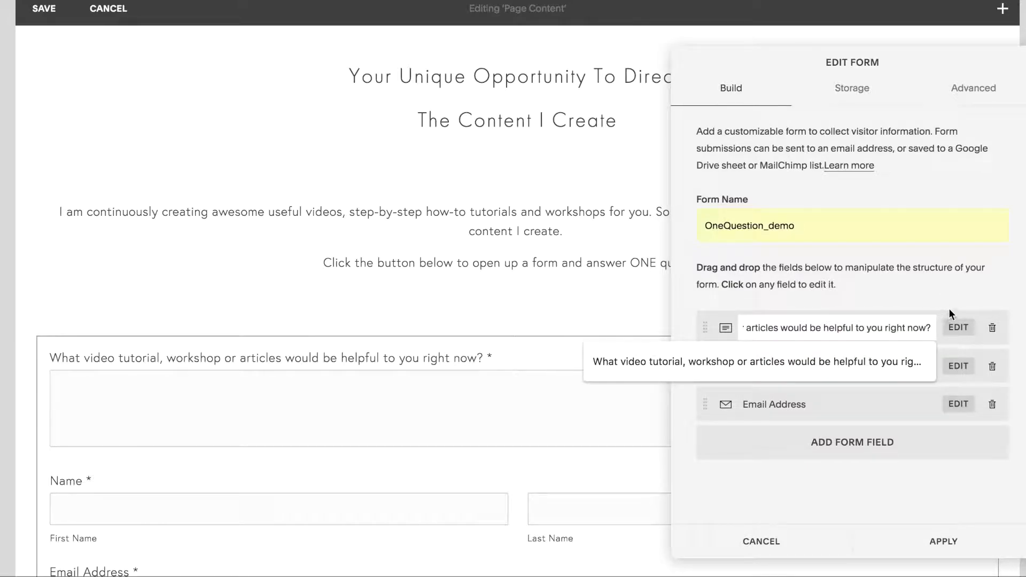
- Give the question field a description and placeholder text and make it required
{"action": "left_click", "coordinate": [957, 327]}
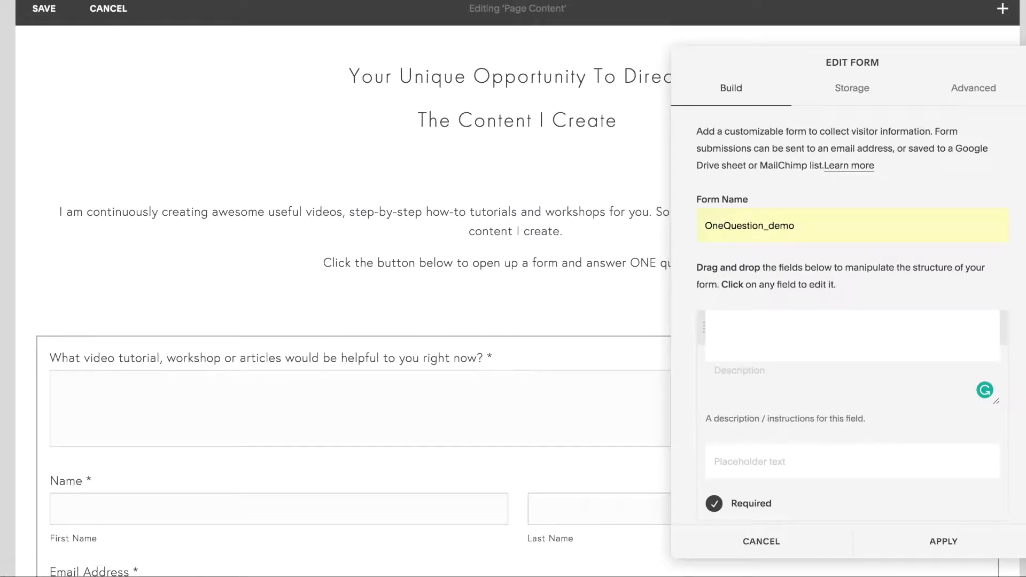
{"action": "left_click", "coordinate": [850, 335]}
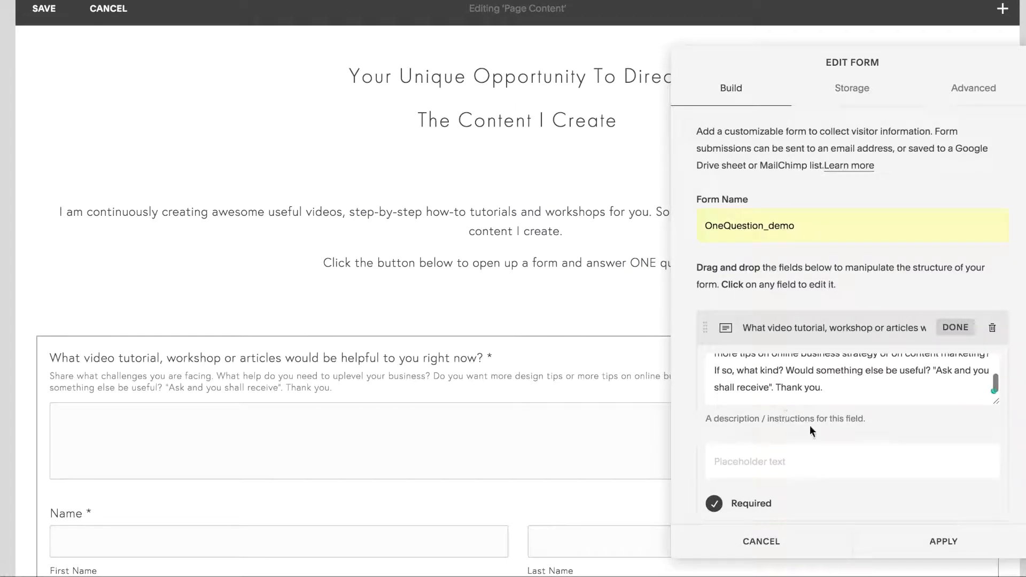
{"action": "left_click", "coordinate": [785, 462]}
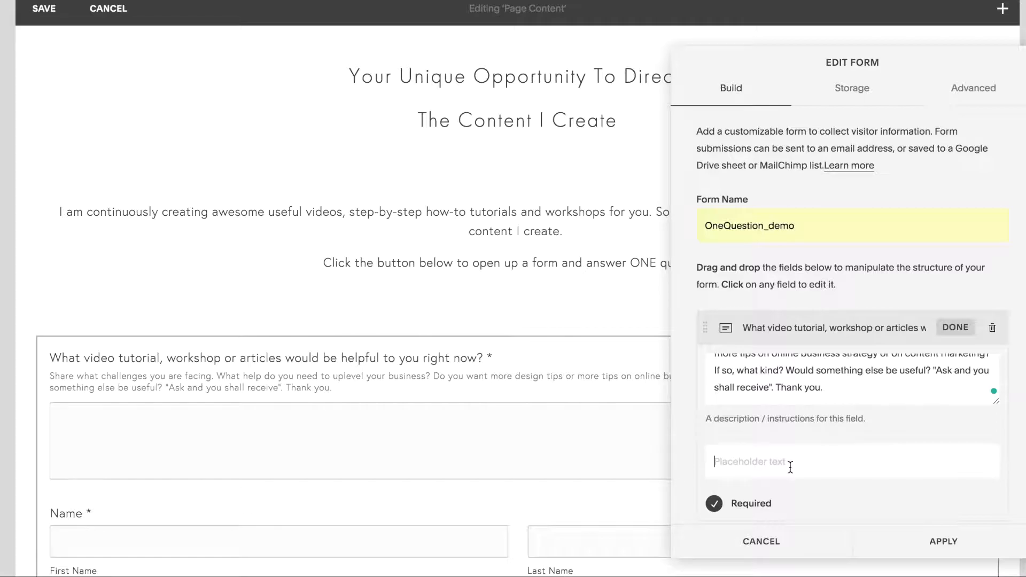
{"action": "type", "text": "mes"}
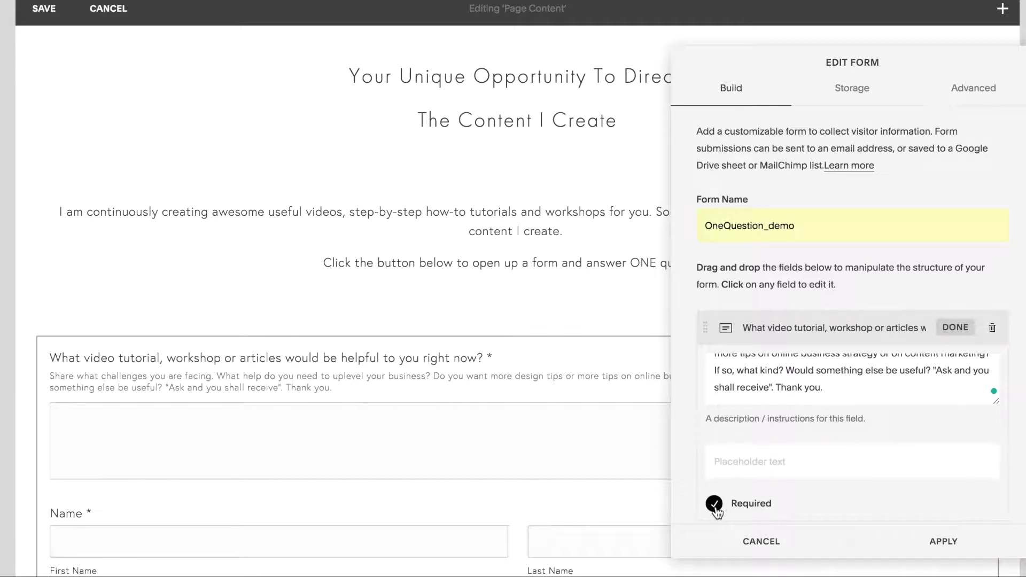
{"action": "scroll", "scroll_direction": "down", "scroll_amount": 3}
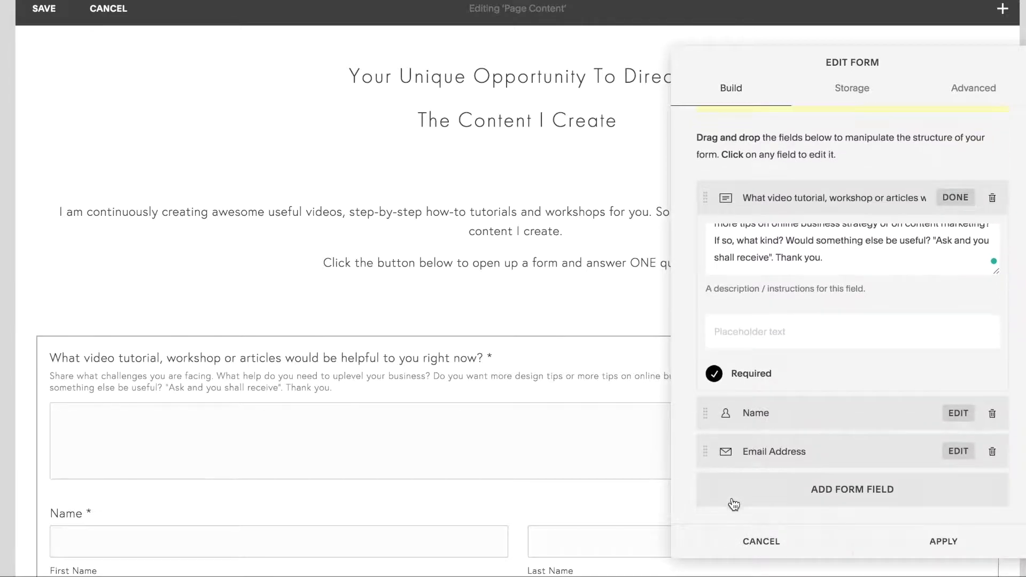
- Review the Name and Email Address field settings
{"action": "left_click", "coordinate": [958, 412]}
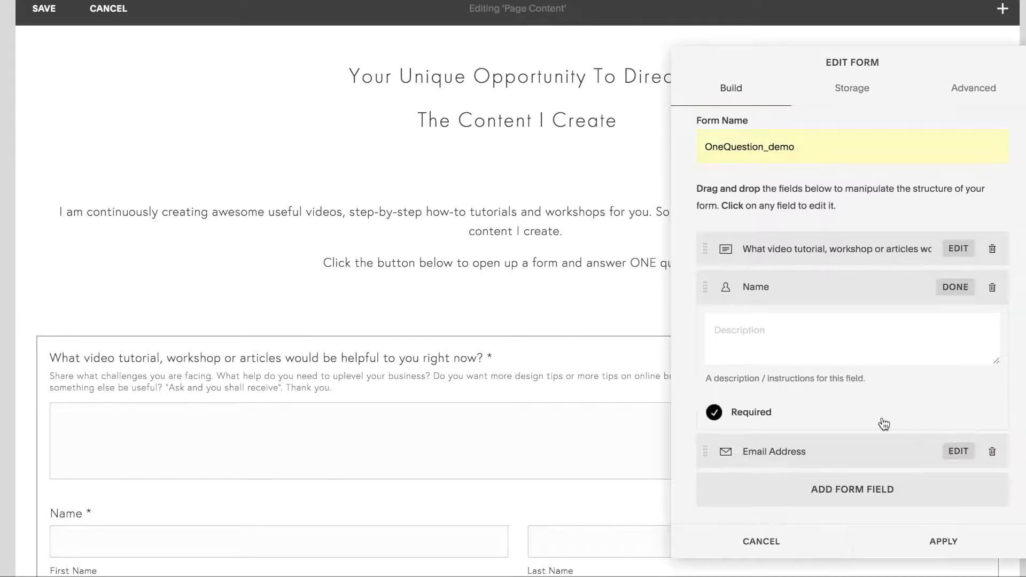
{"action": "left_click", "coordinate": [957, 451]}
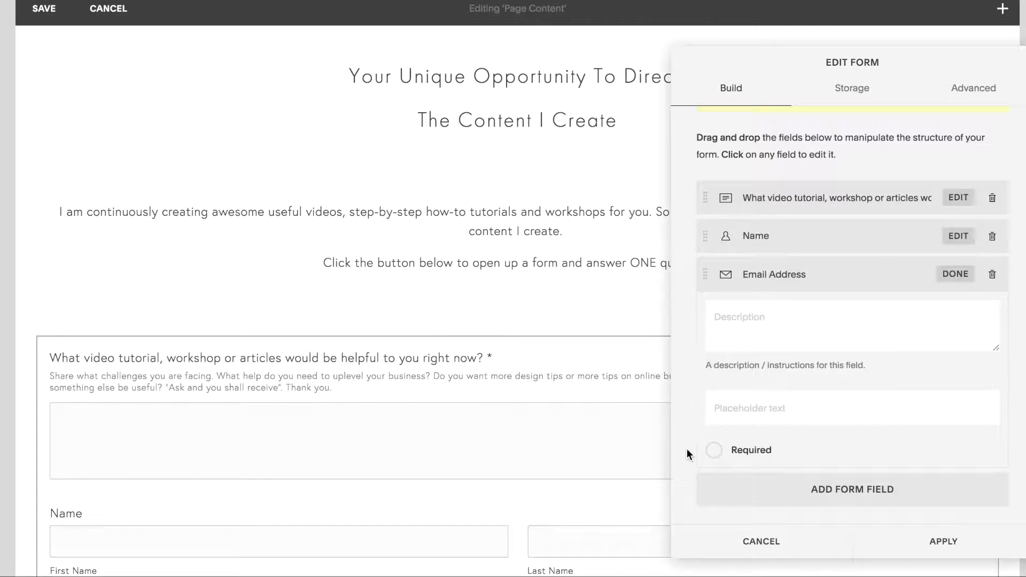
{"action": "mouse_move", "coordinate": [899, 159]}
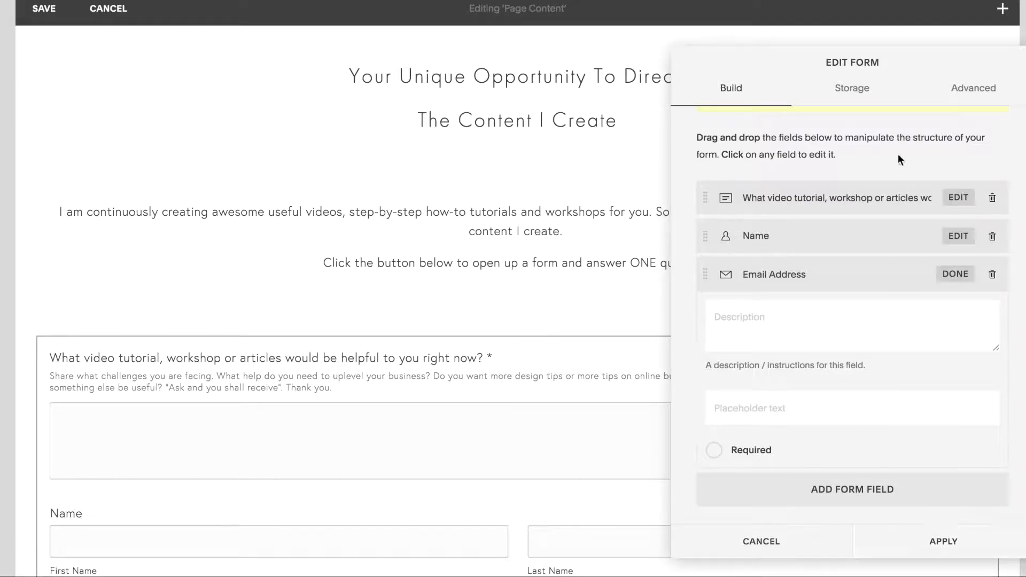
- Connect Google Drive storage with access allowed and spreadsheet name Oneq-demo
{"action": "left_click", "coordinate": [852, 88]}
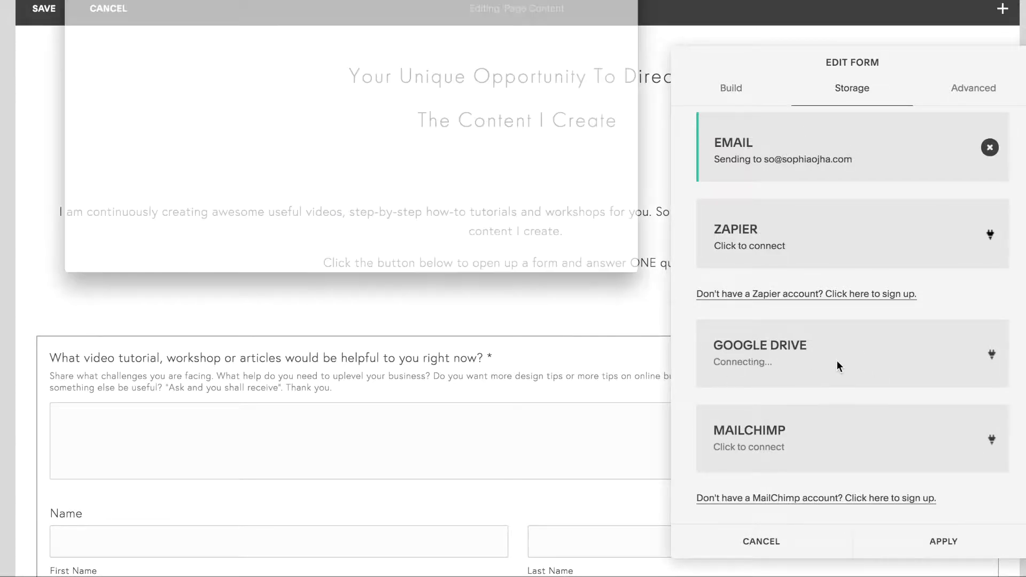
{"action": "left_click", "coordinate": [758, 354]}
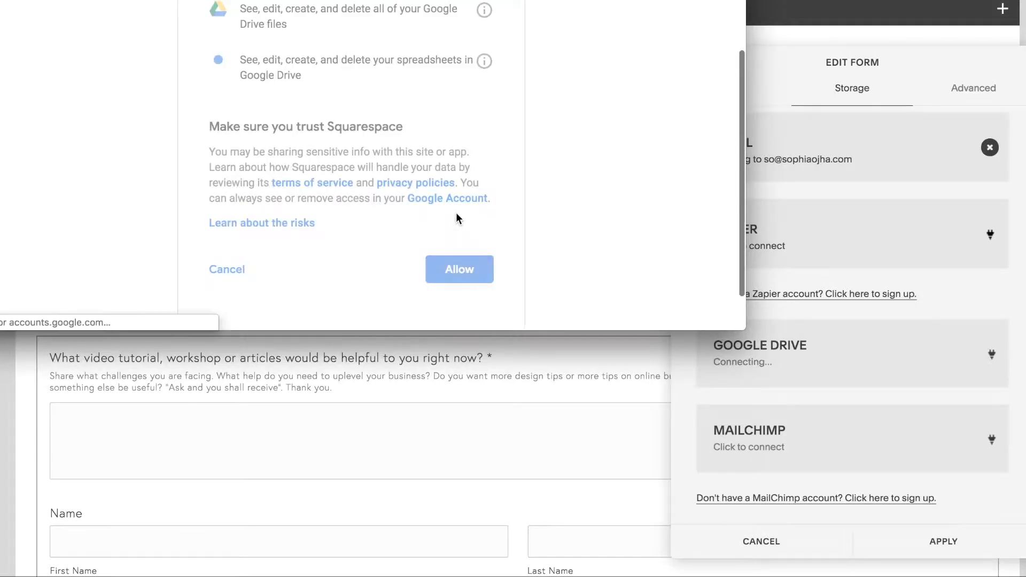
{"action": "left_click", "coordinate": [458, 269]}
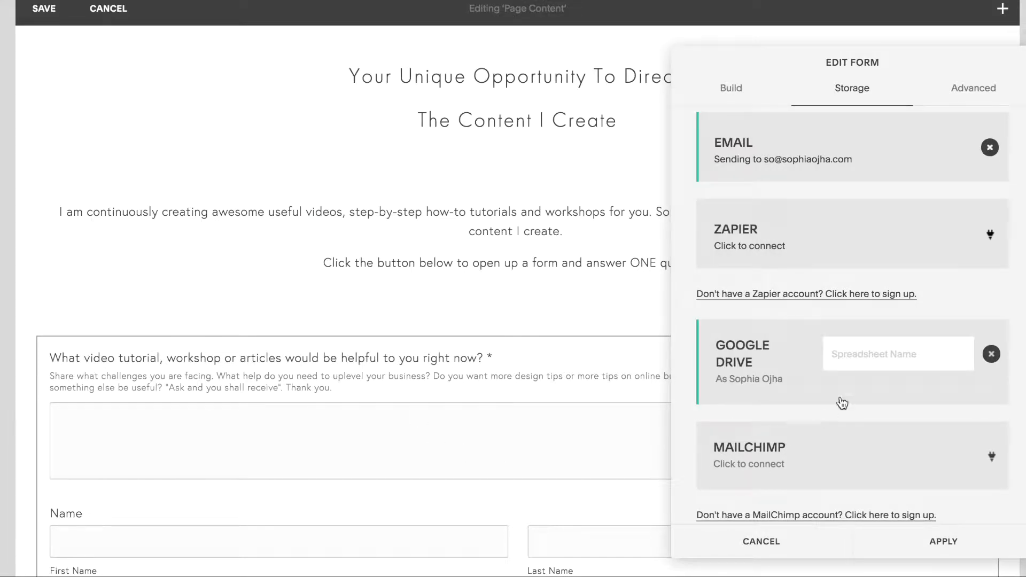
{"action": "type", "text": "Oneg"}
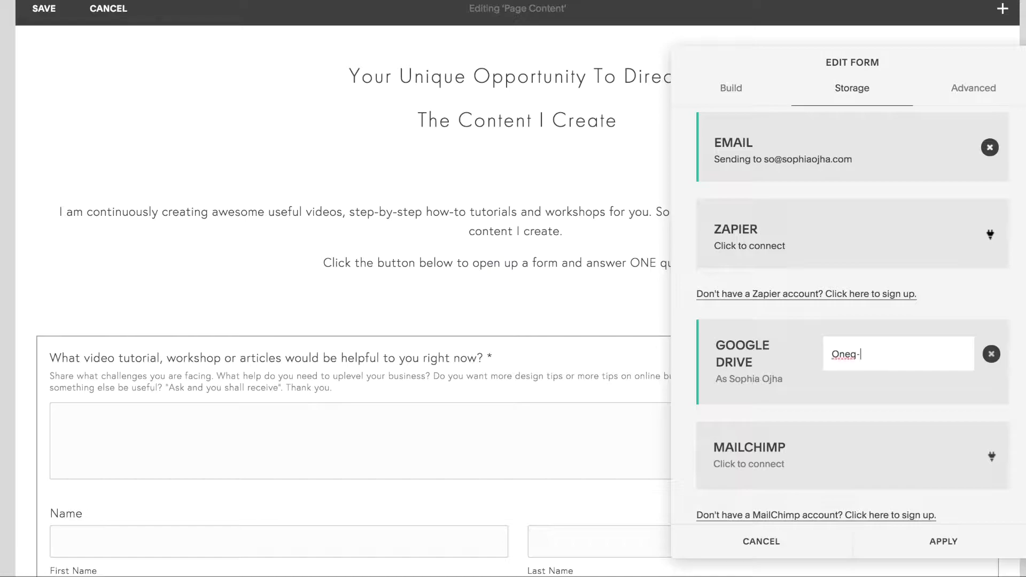
{"action": "type", "text": "-demo"}
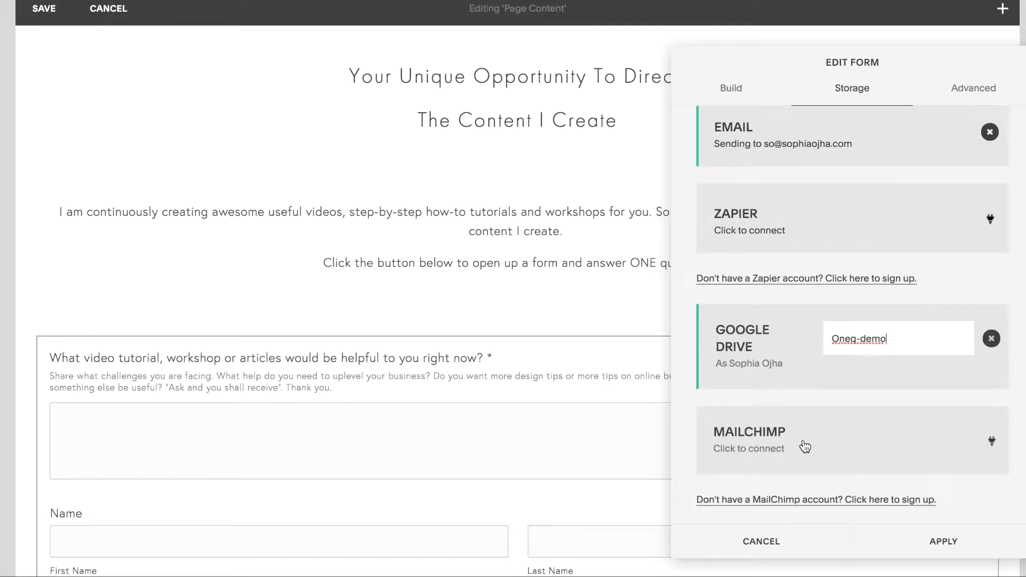
{"action": "mouse_move", "coordinate": [980, 101]}
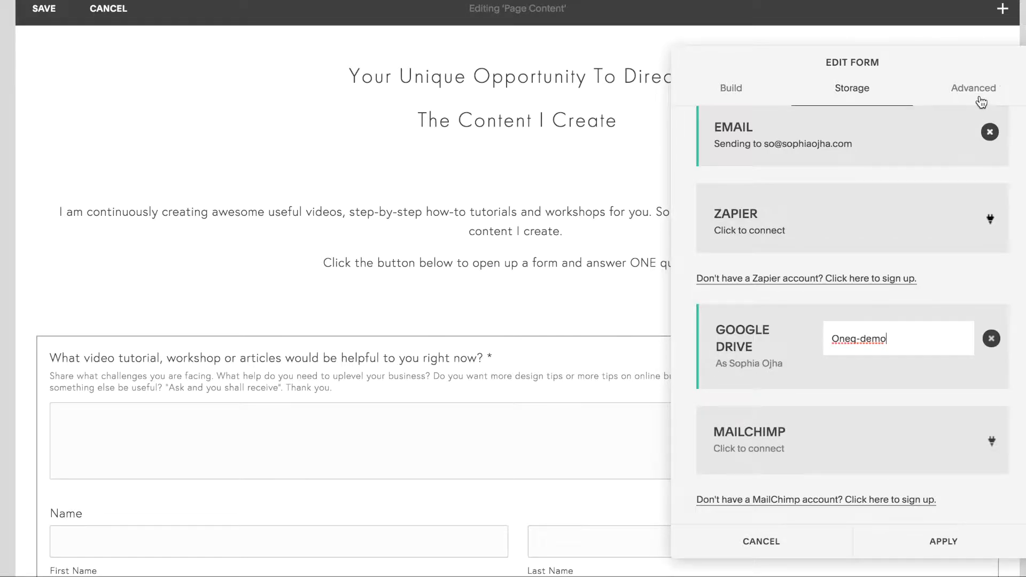
- Set submit label 'Create this for me!', centre the button and write the thank-you message
{"action": "left_click", "coordinate": [972, 88]}
{"action": "type", "text": "C"}
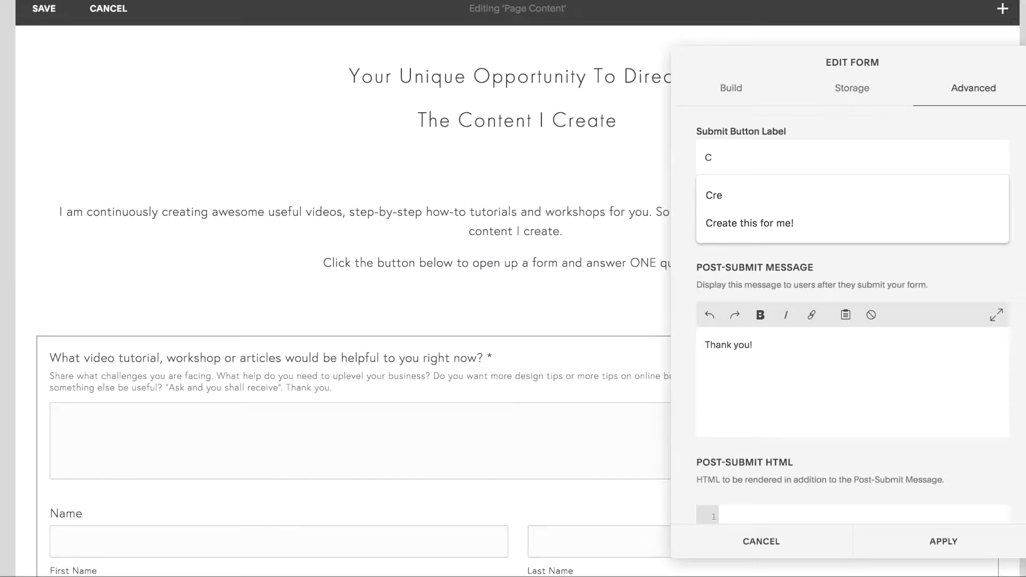
{"action": "left_click", "coordinate": [749, 222]}
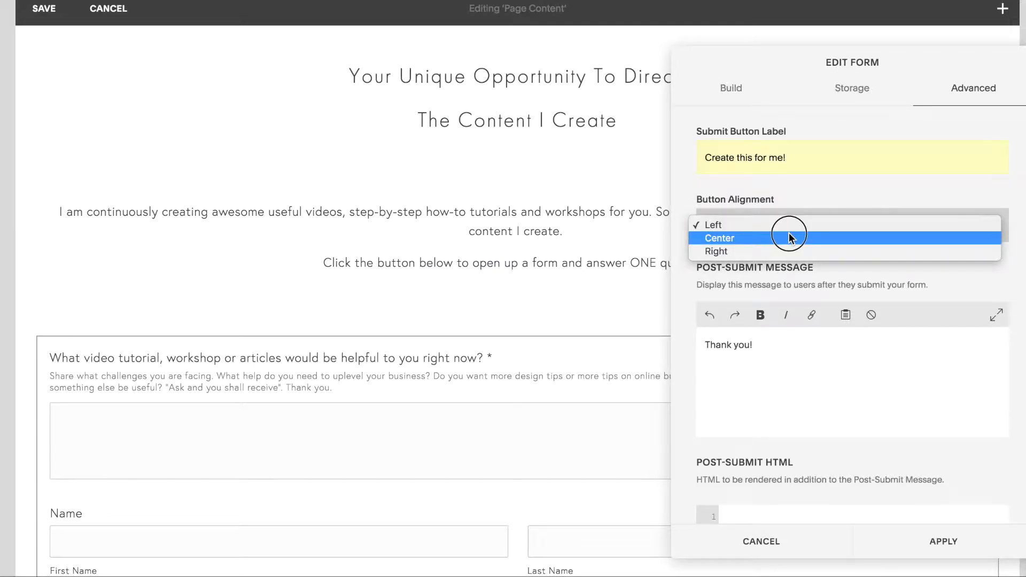
{"action": "left_click", "coordinate": [719, 237]}
{"action": "type", "text": " for taking"}
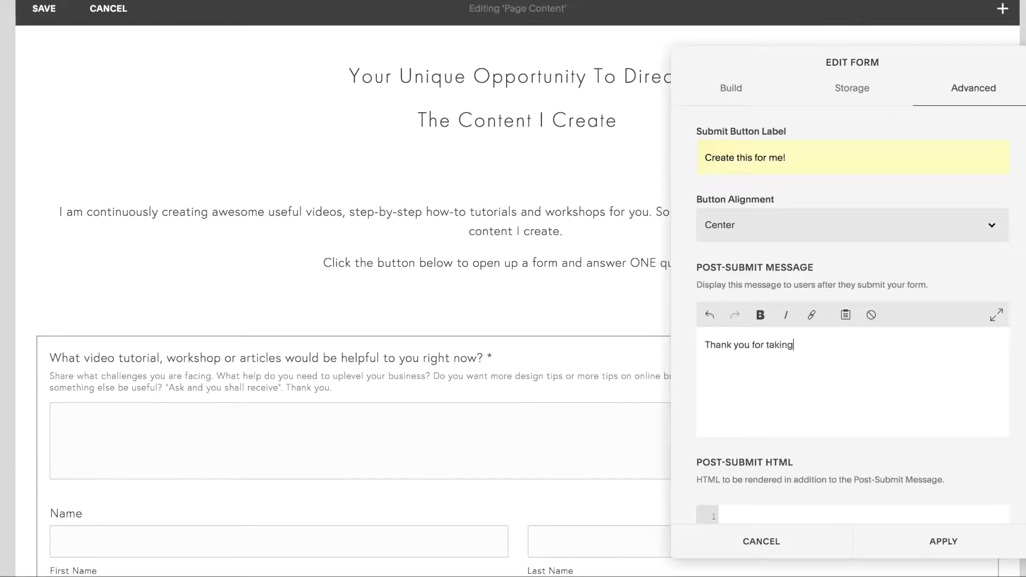
{"action": "type", "text": "the time to answer my question. I will take it into consideration when I make my blogs and tutorials."}
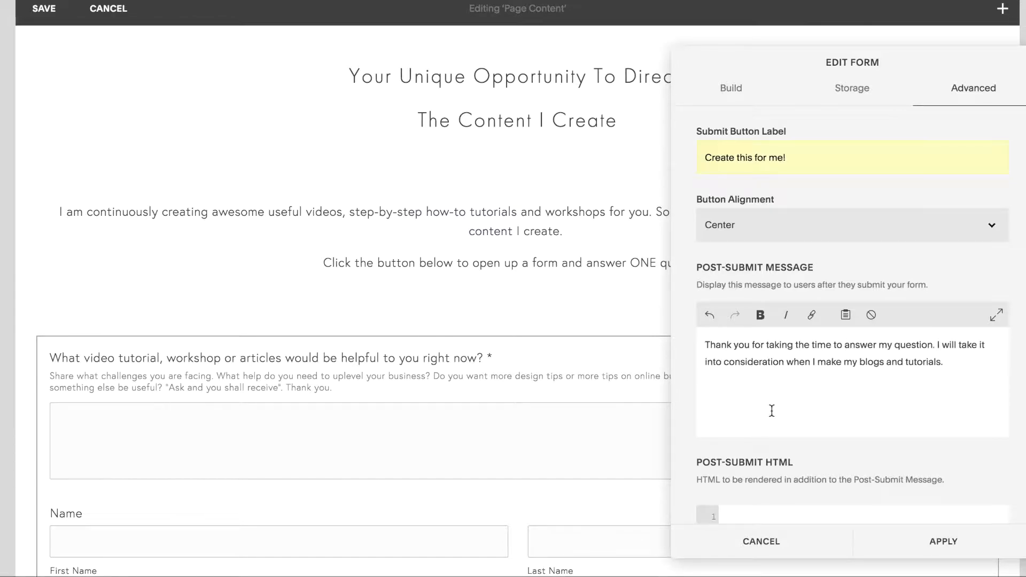
- Enable Lightbox Mode with open button 'Click To Influence The Content I Create'
{"action": "scroll", "scroll_direction": "down", "scroll_amount": 3}
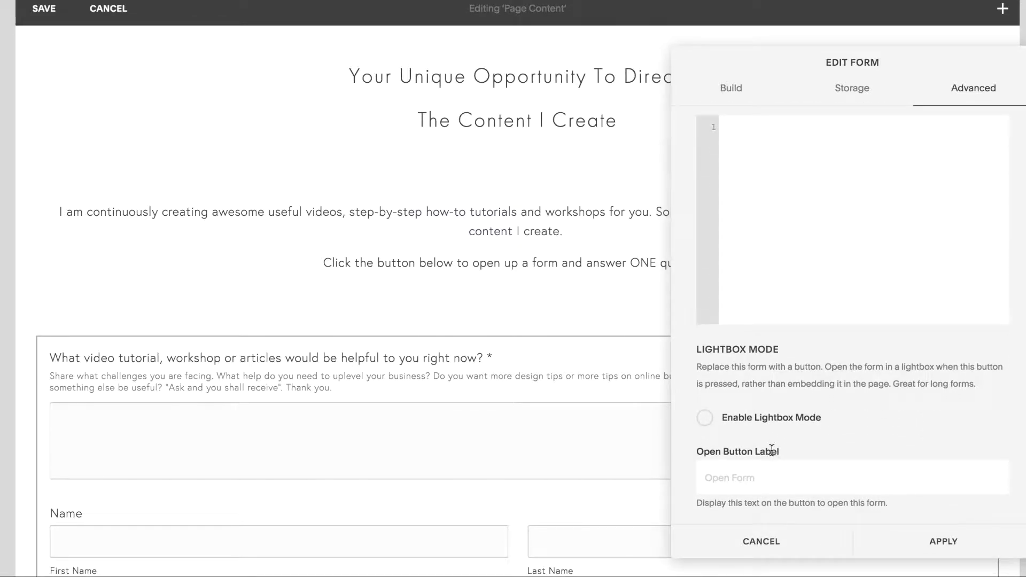
{"action": "left_click", "coordinate": [704, 418]}
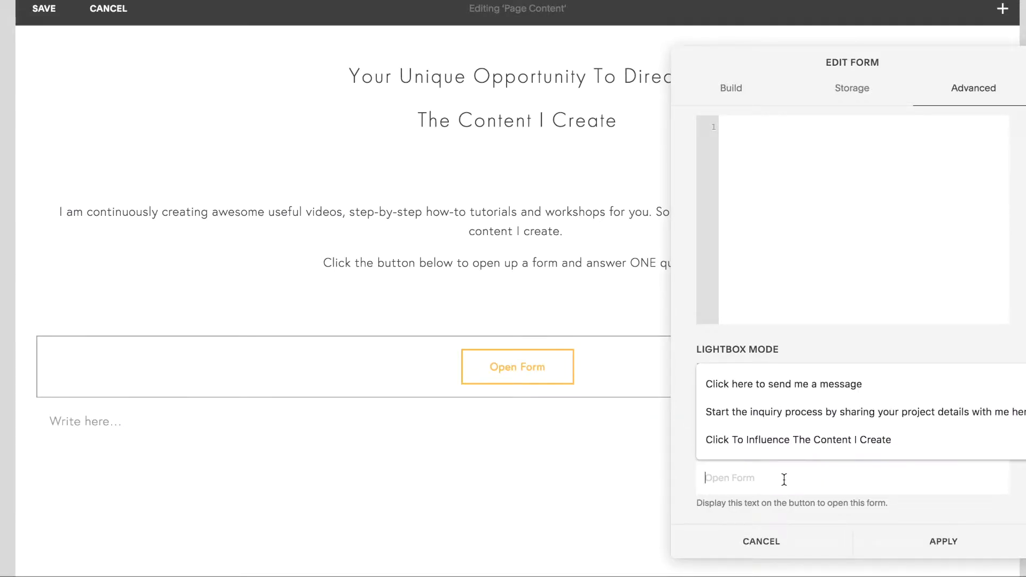
{"action": "left_click", "coordinate": [797, 439]}
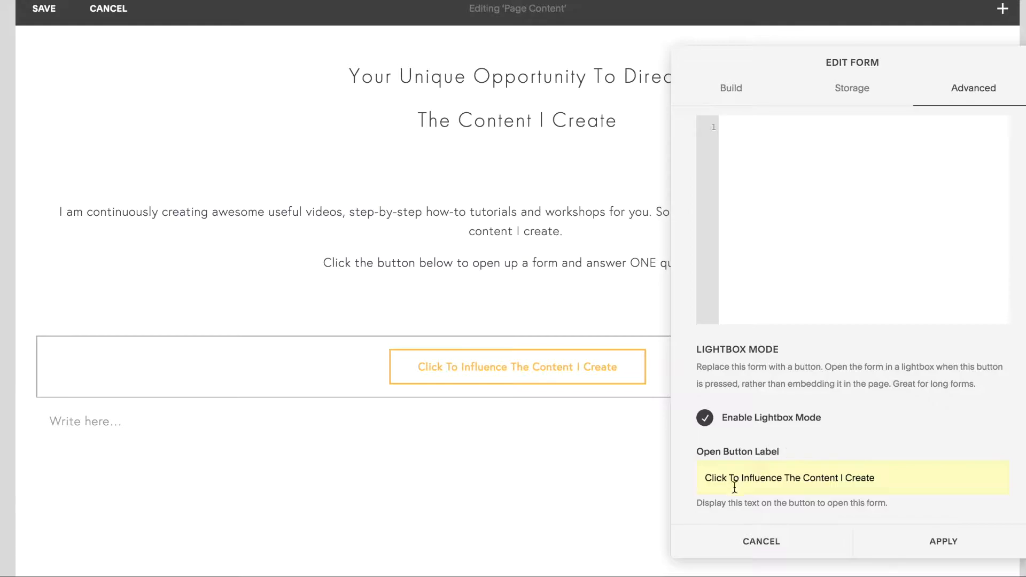
{"action": "mouse_move", "coordinate": [887, 483]}
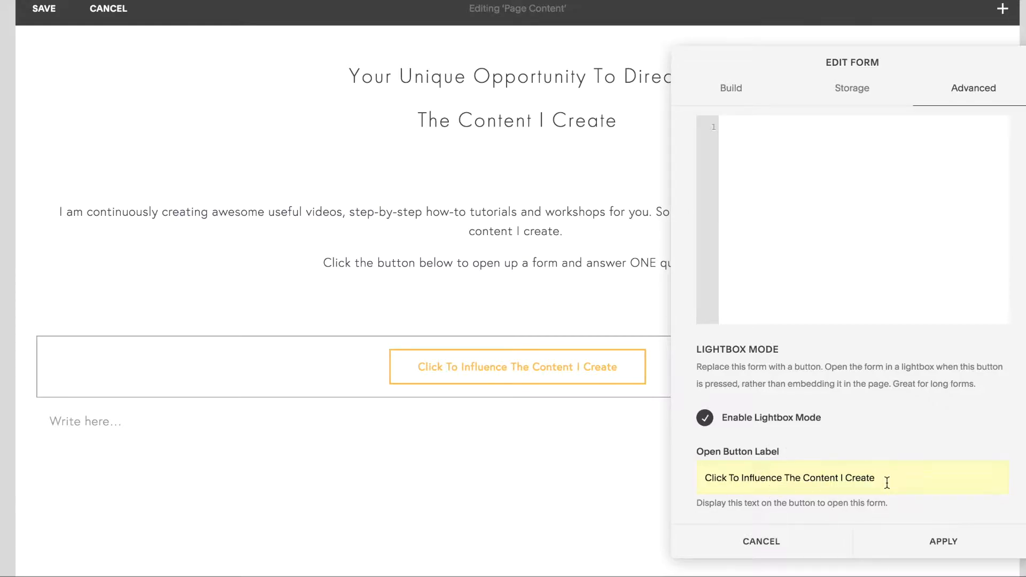
{"action": "mouse_move", "coordinate": [919, 553]}
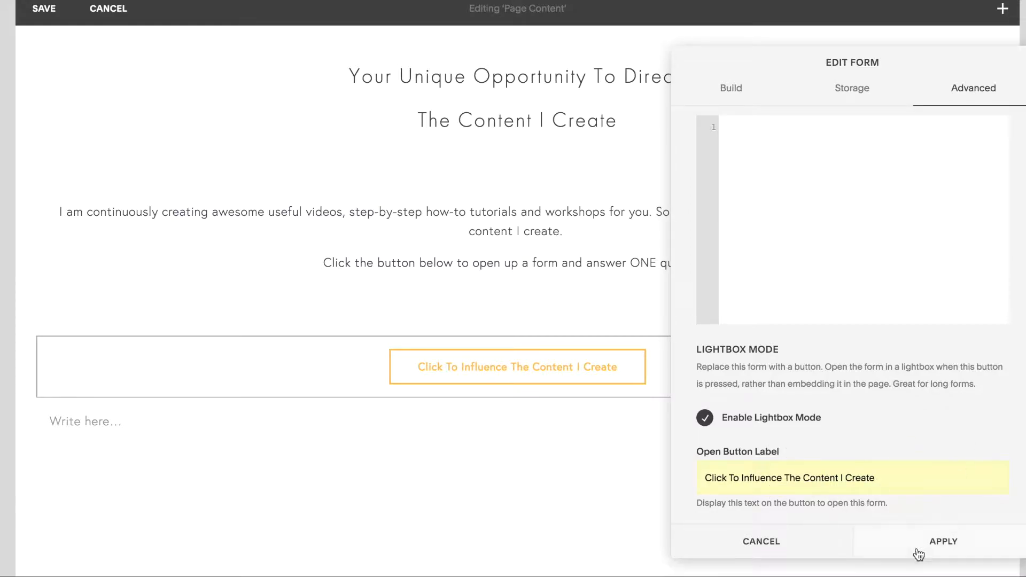
- Apply the form changes and save the page
{"action": "left_click", "coordinate": [942, 541]}
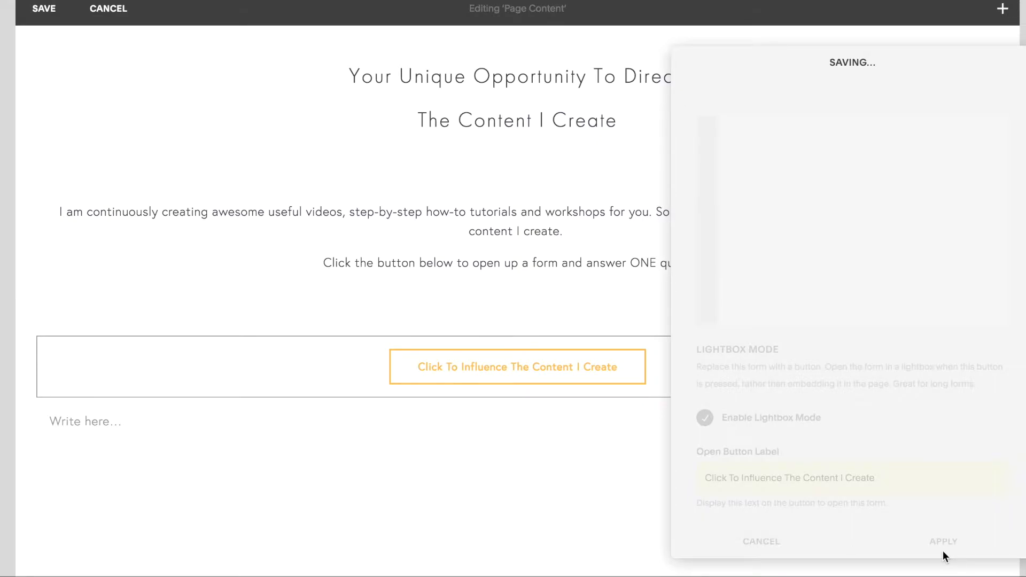
{"action": "left_click", "coordinate": [943, 541]}
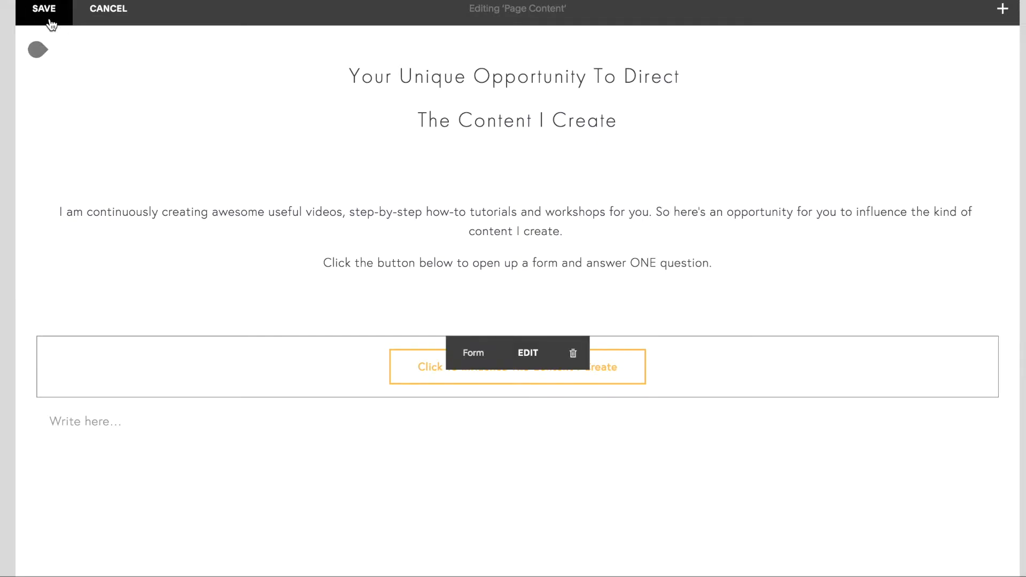
{"action": "left_click", "coordinate": [42, 11]}
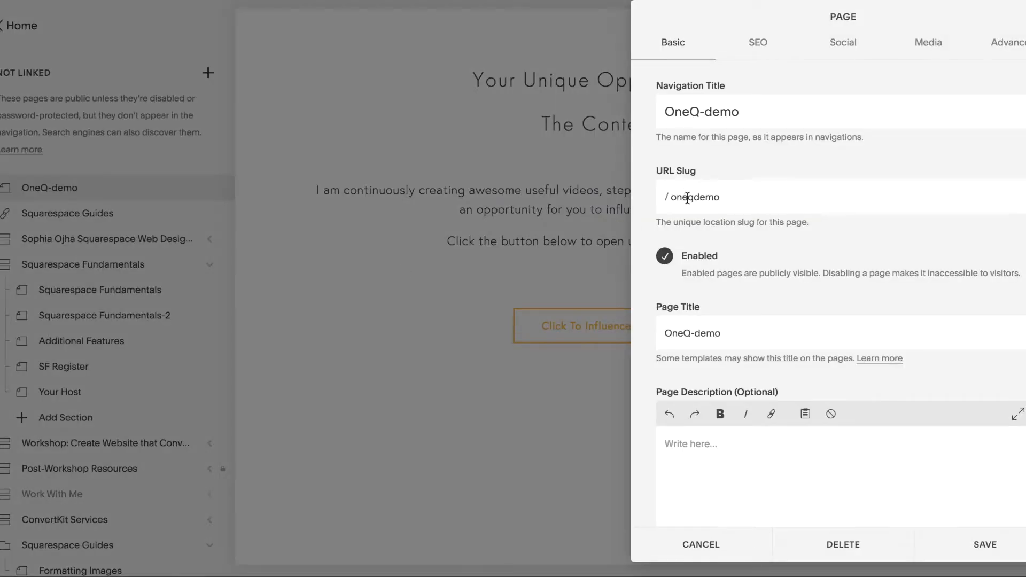
- View the live OneQ-demo page and scroll down to the orange button
{"action": "double_click", "coordinate": [695, 196]}
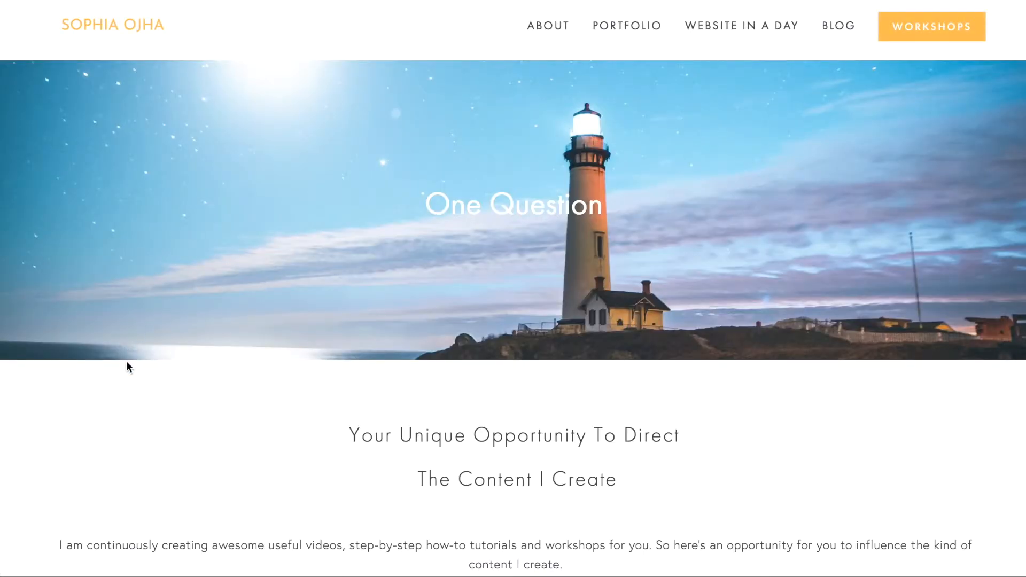
{"action": "scroll", "scroll_direction": "down", "scroll_amount": 3}
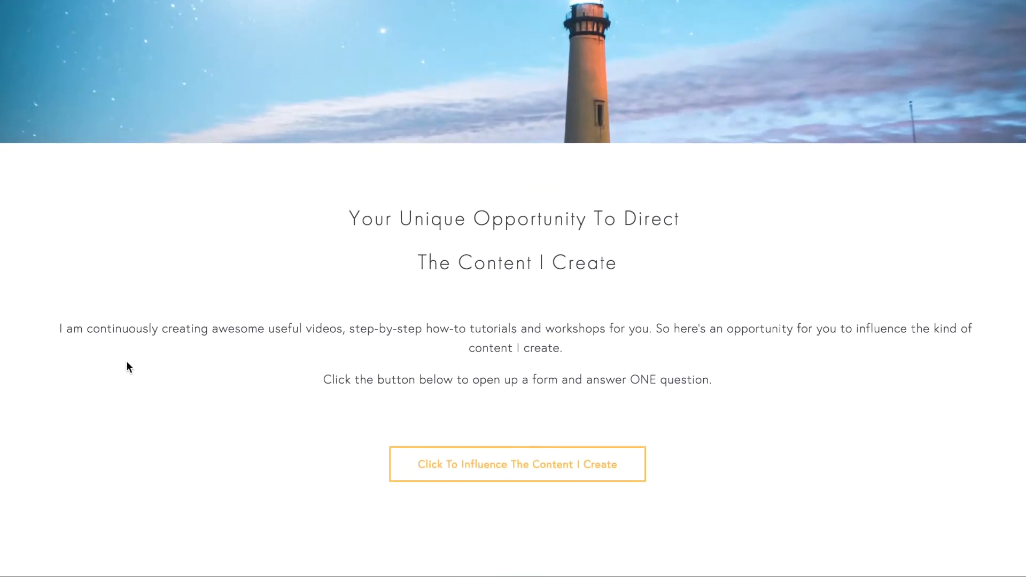
{"action": "scroll", "scroll_direction": "down", "scroll_amount": 3}
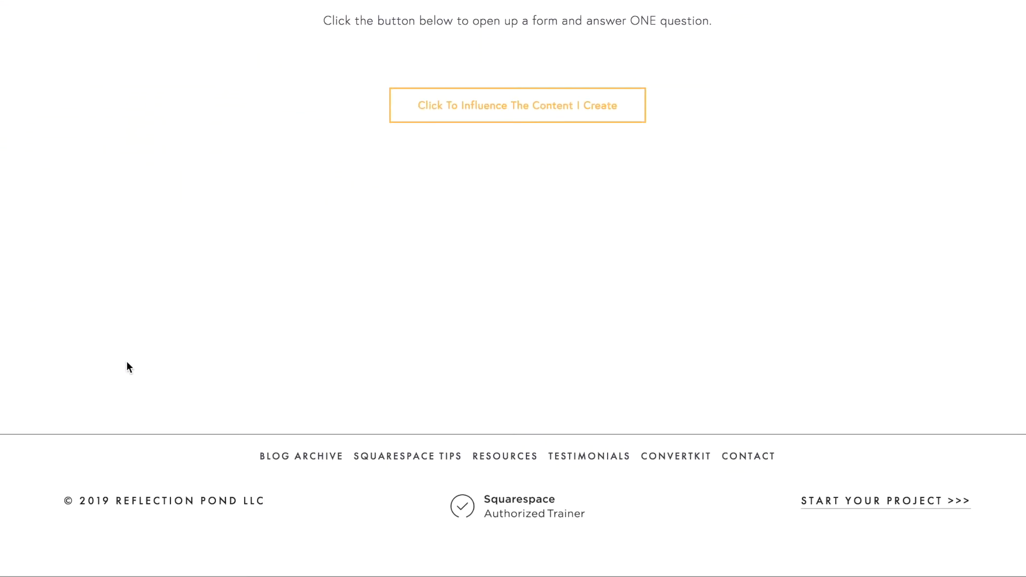
{"action": "scroll", "scroll_direction": "up", "scroll_amount": 3}
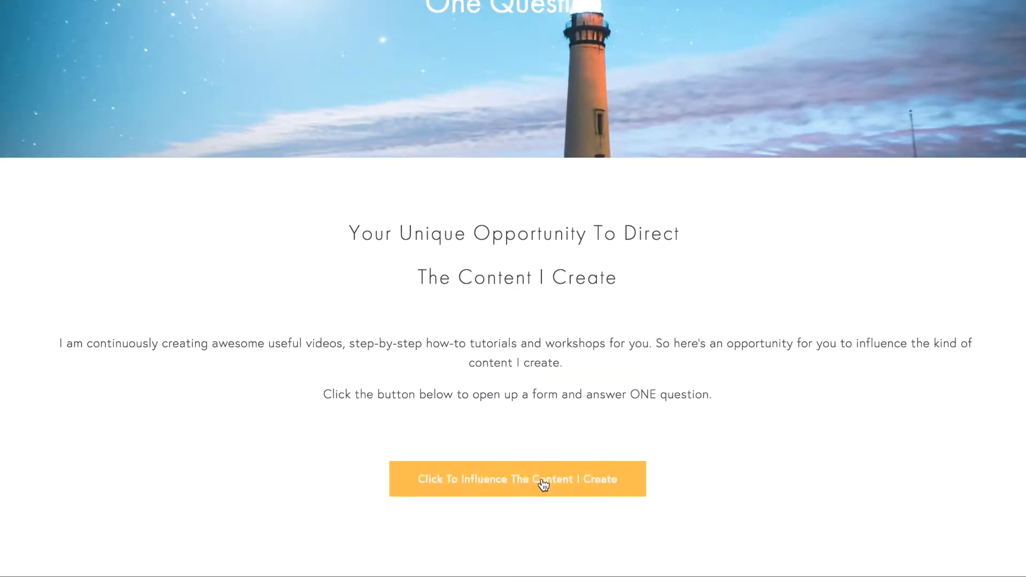
- Confirm the button opens the OneQuestion_demo form in a lightbox, closing and reopening it
{"action": "left_click", "coordinate": [516, 479]}
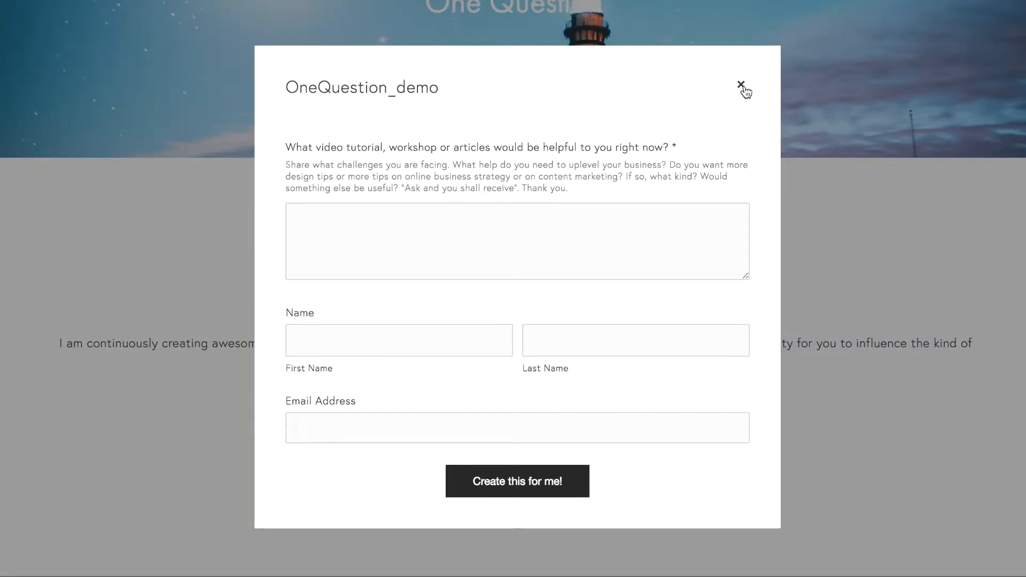
{"action": "left_click", "coordinate": [742, 86]}
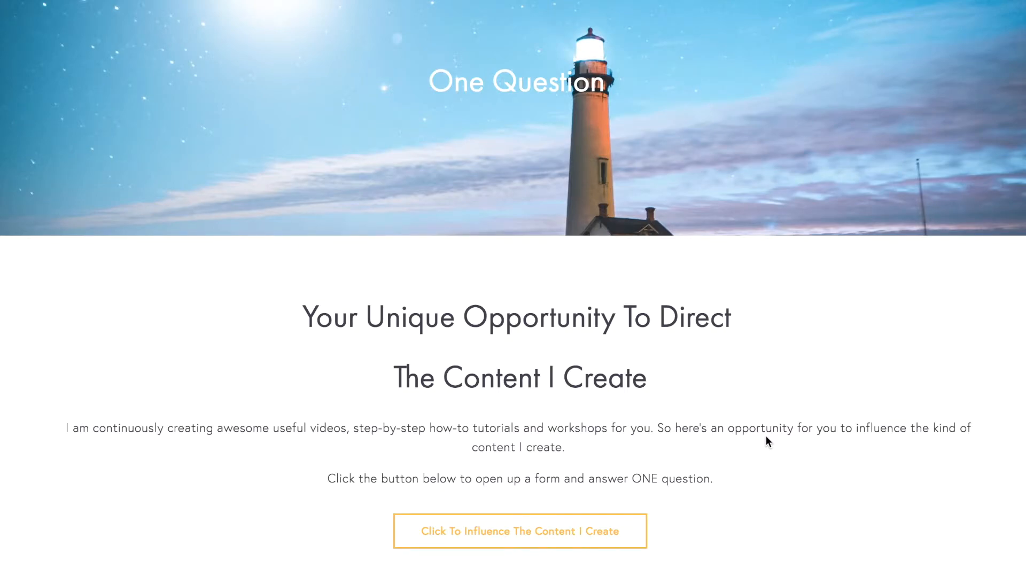
{"action": "left_click", "coordinate": [519, 531]}
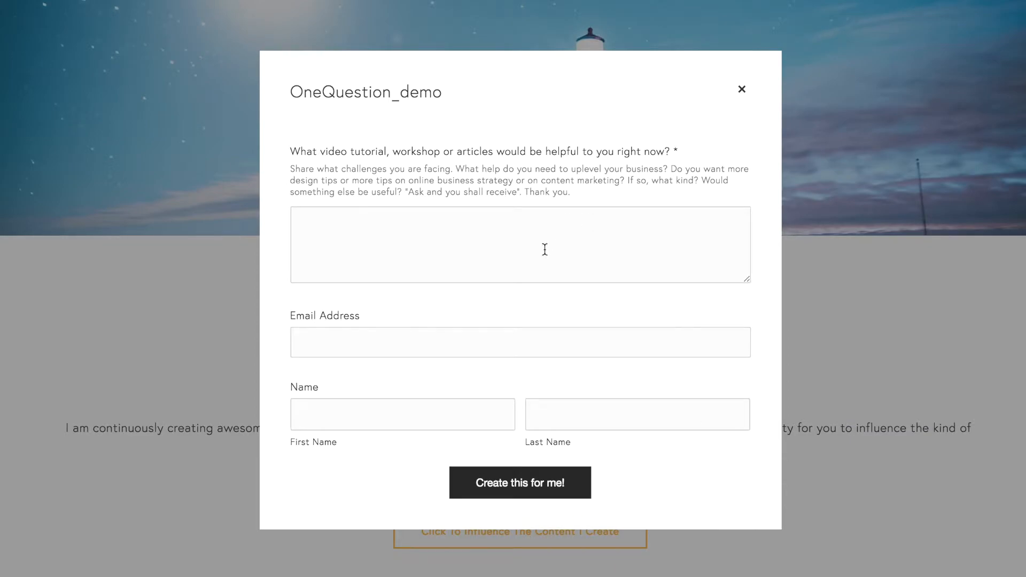